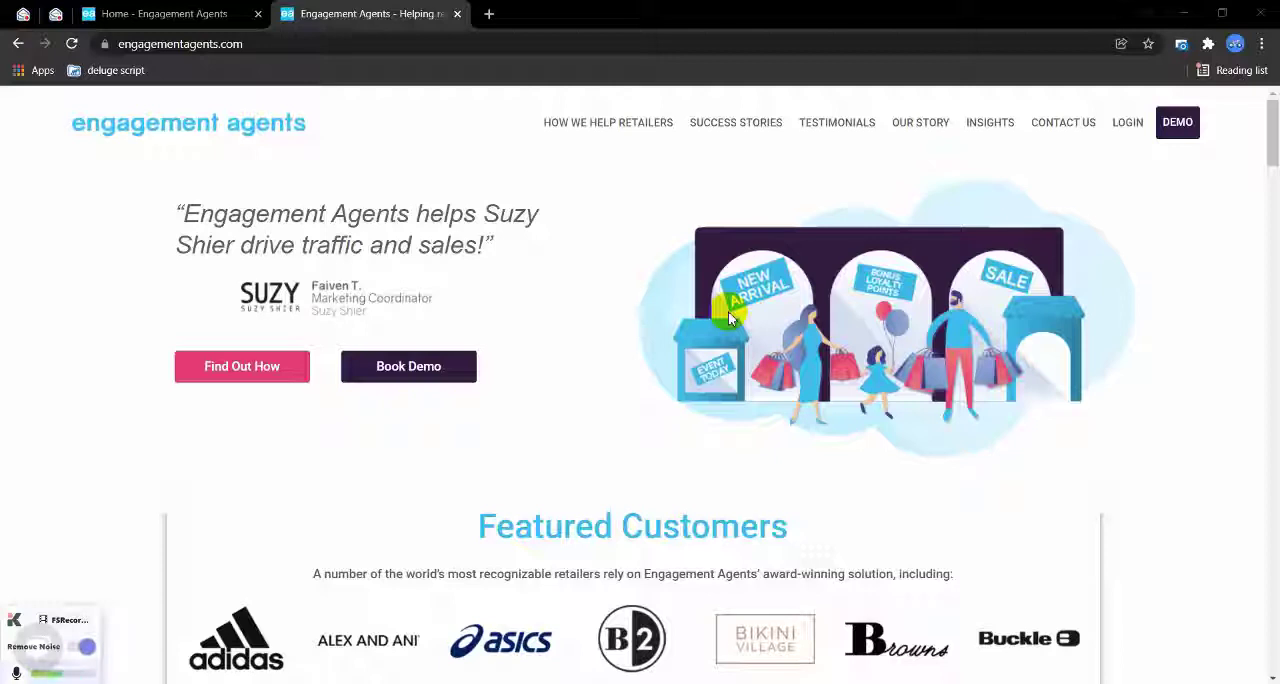
mouse_move(465, 138)
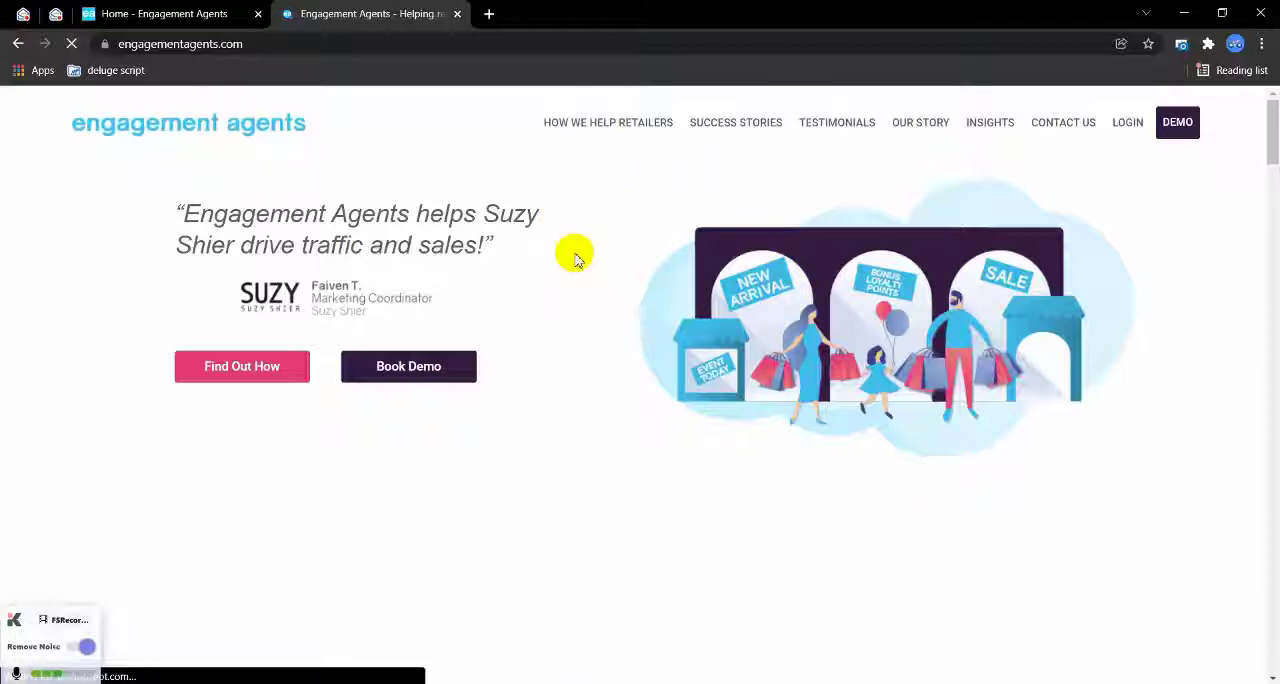
Step: Scroll down through the WordPress homepage and back up slightly
scroll(down, 3)
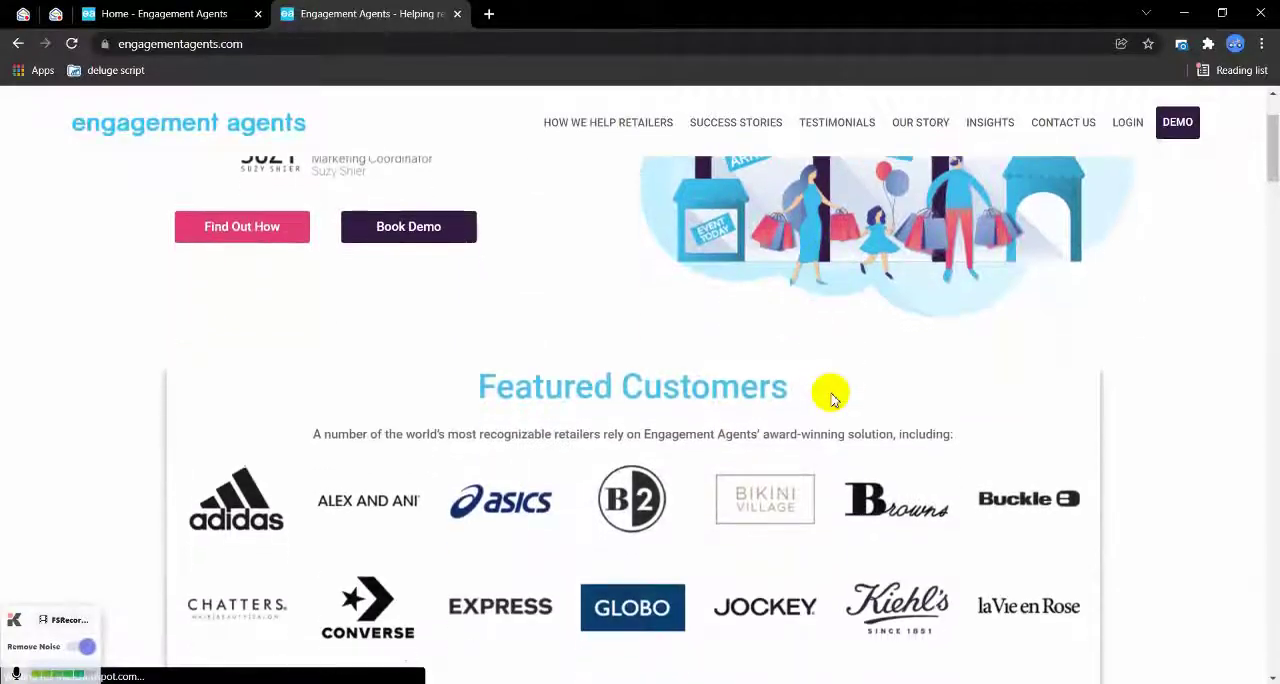
scroll(down, 3)
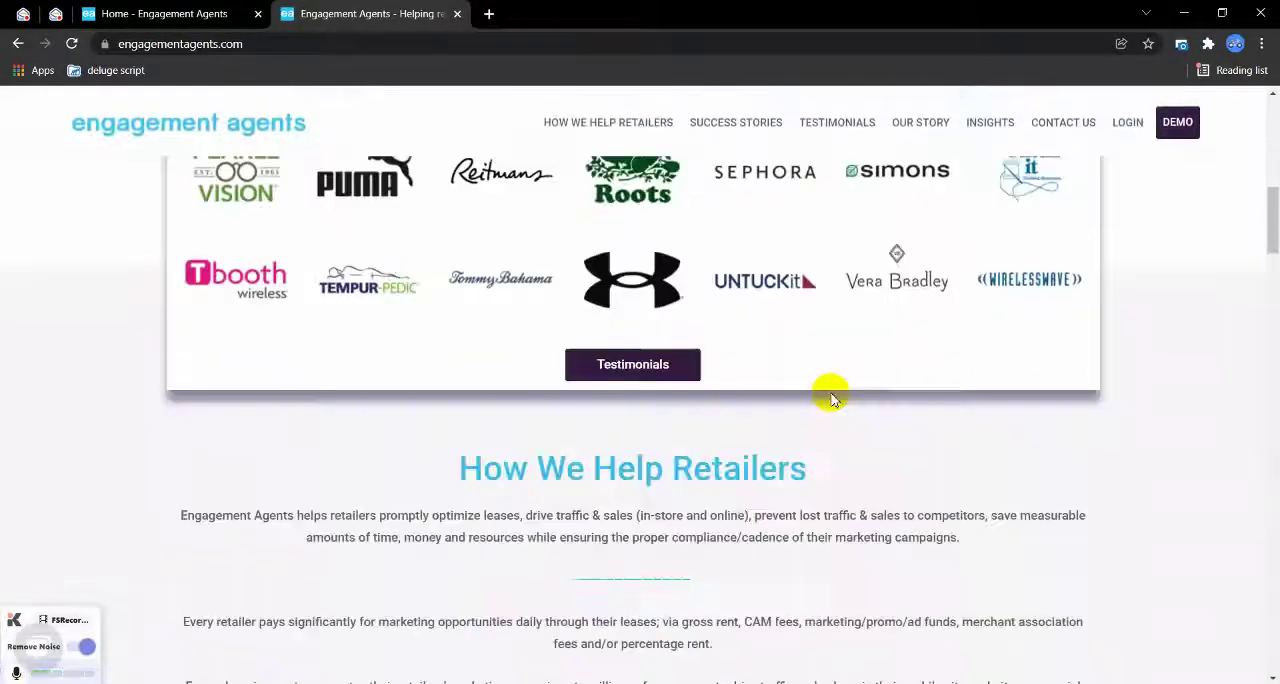
scroll(down, 3)
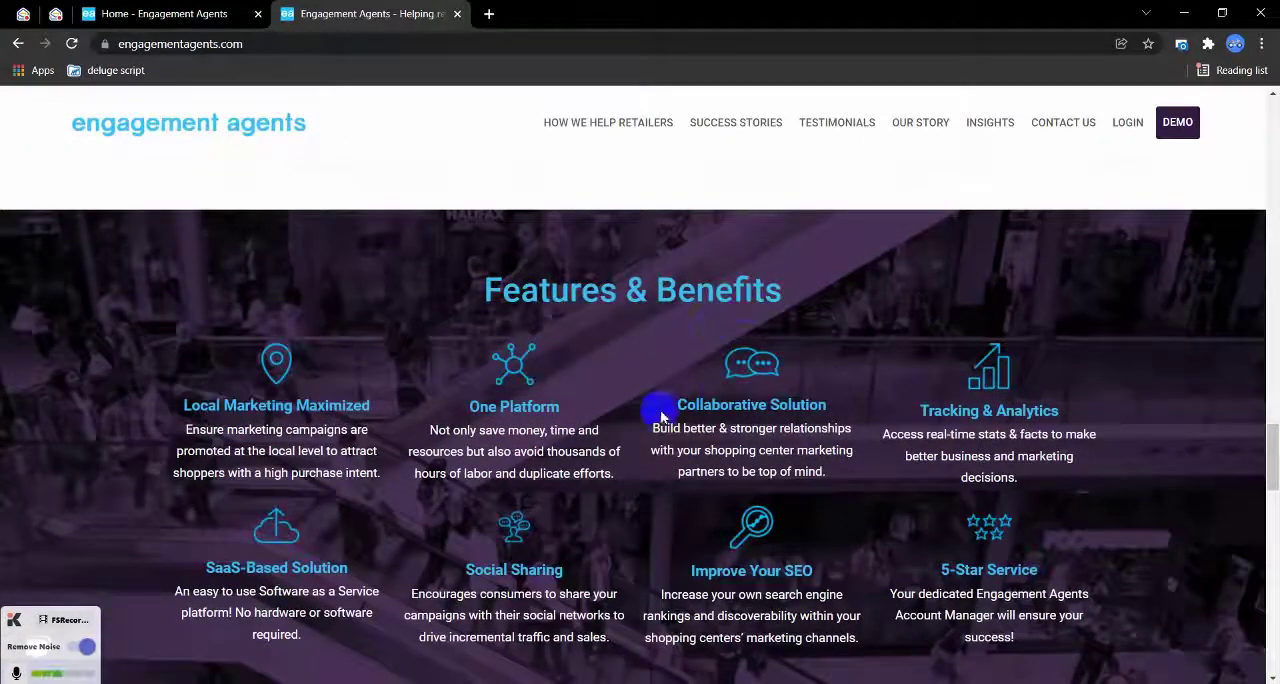
scroll(down, 3)
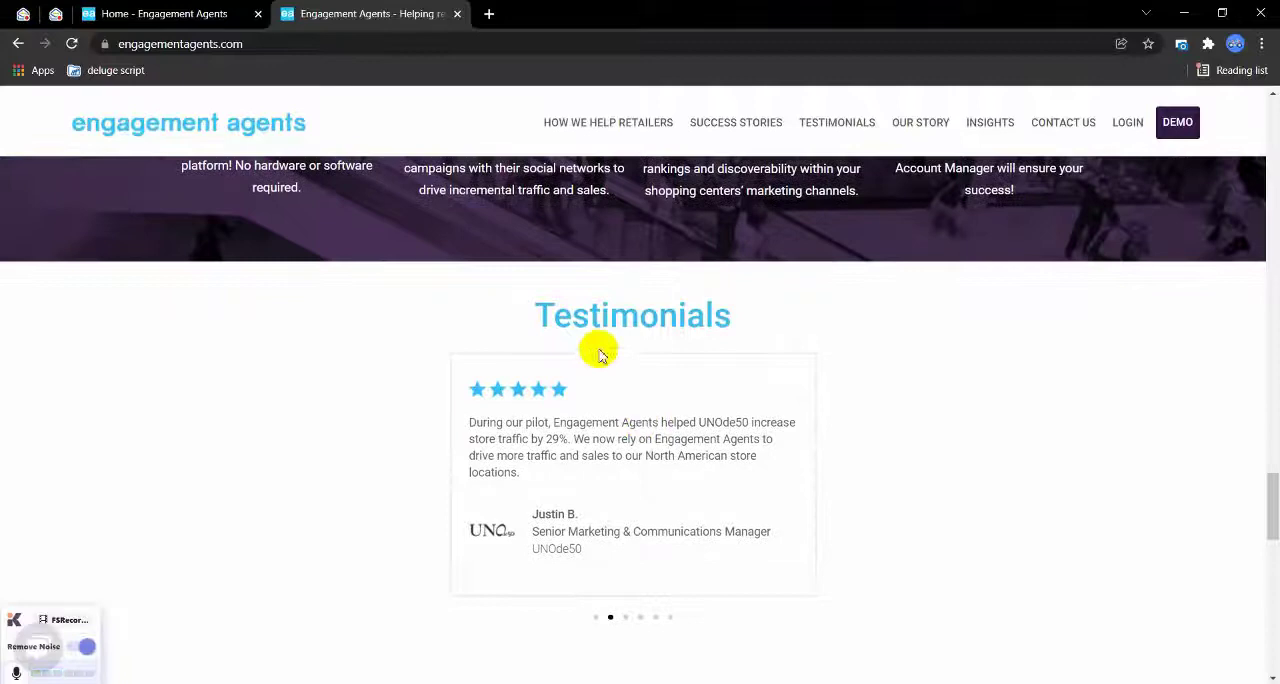
scroll(down, 3)
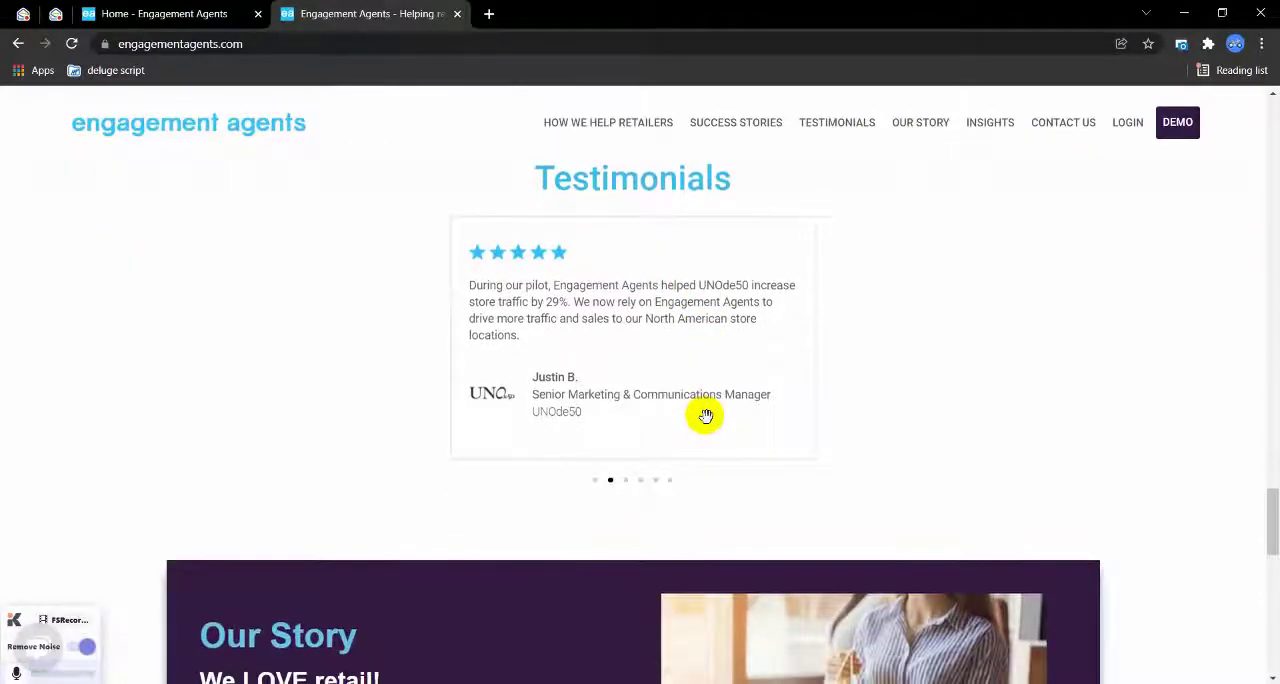
scroll(down, 3)
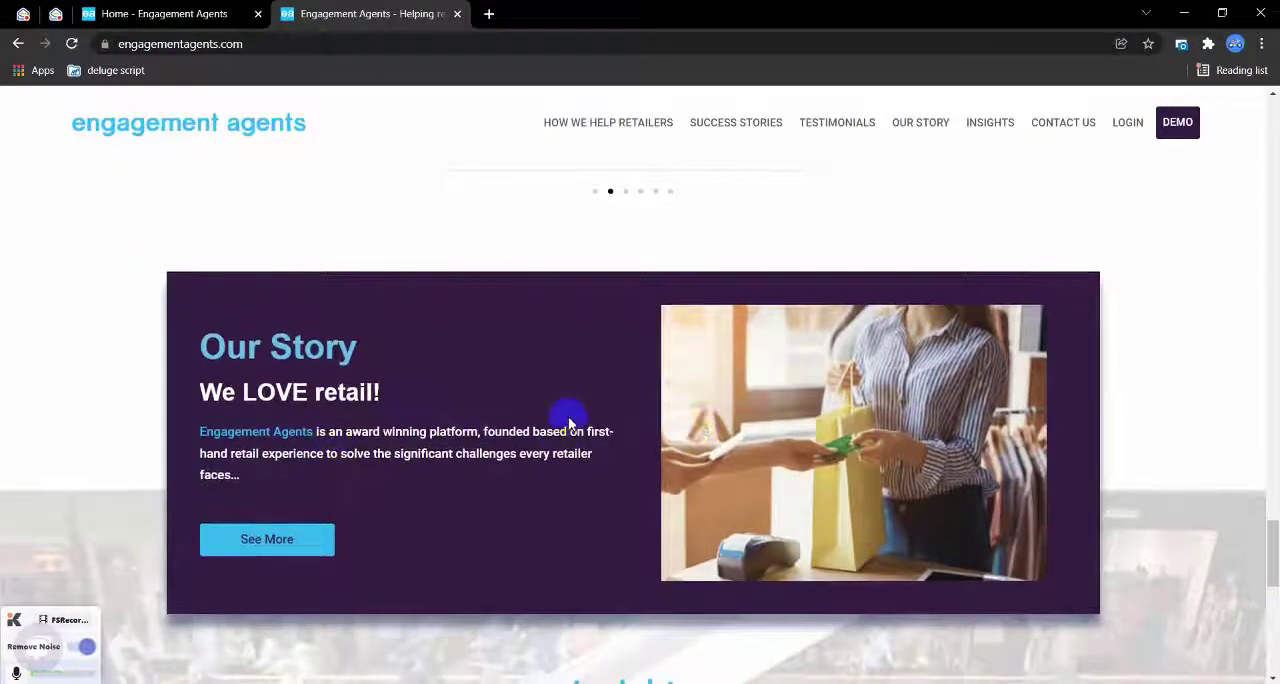
scroll(down, 3)
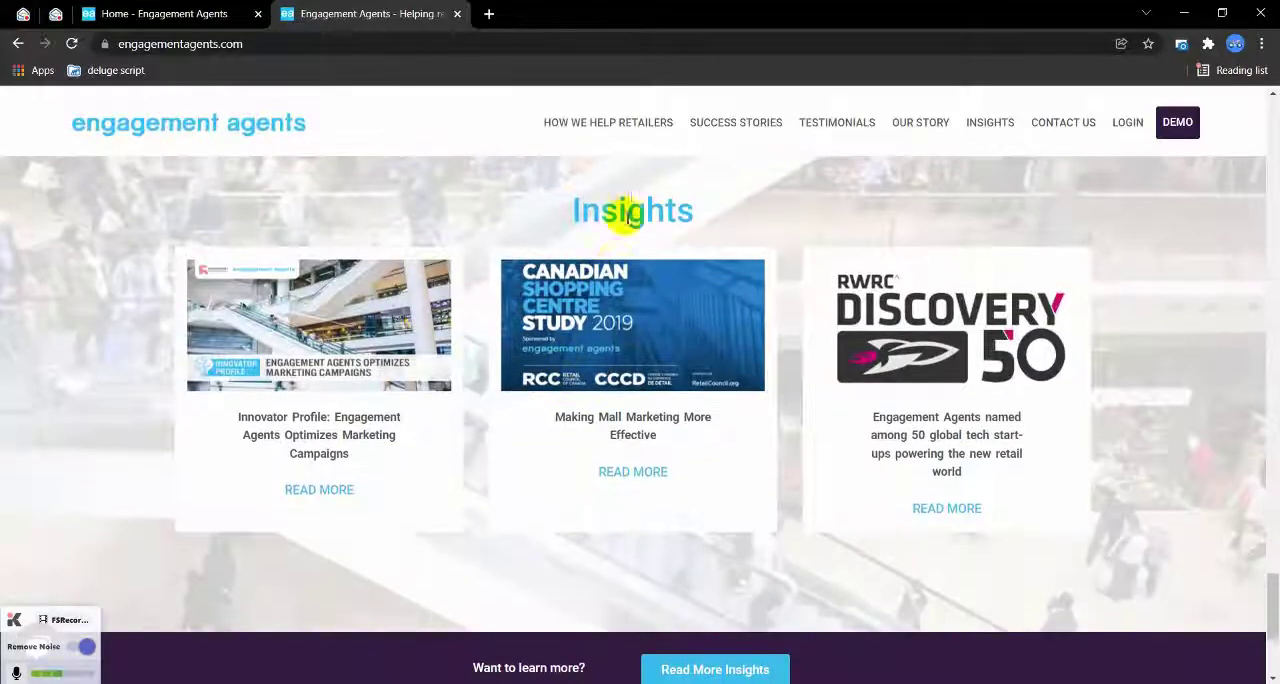
scroll(down, 3)
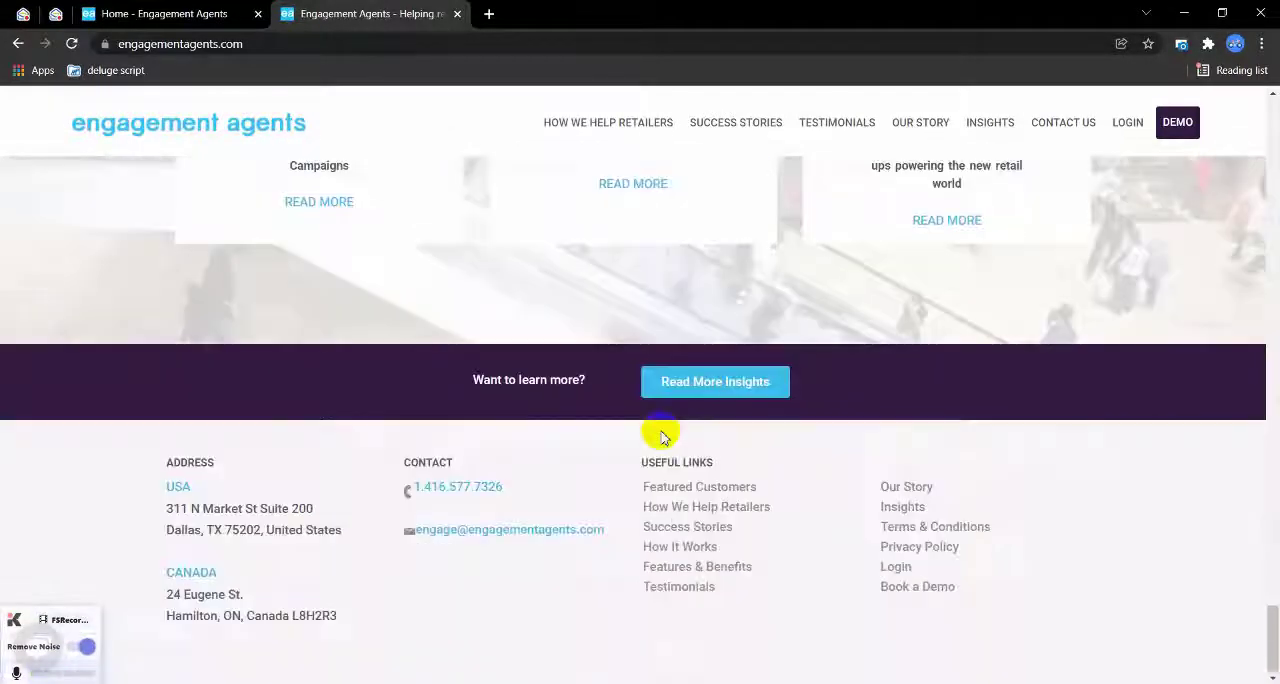
mouse_move(728, 408)
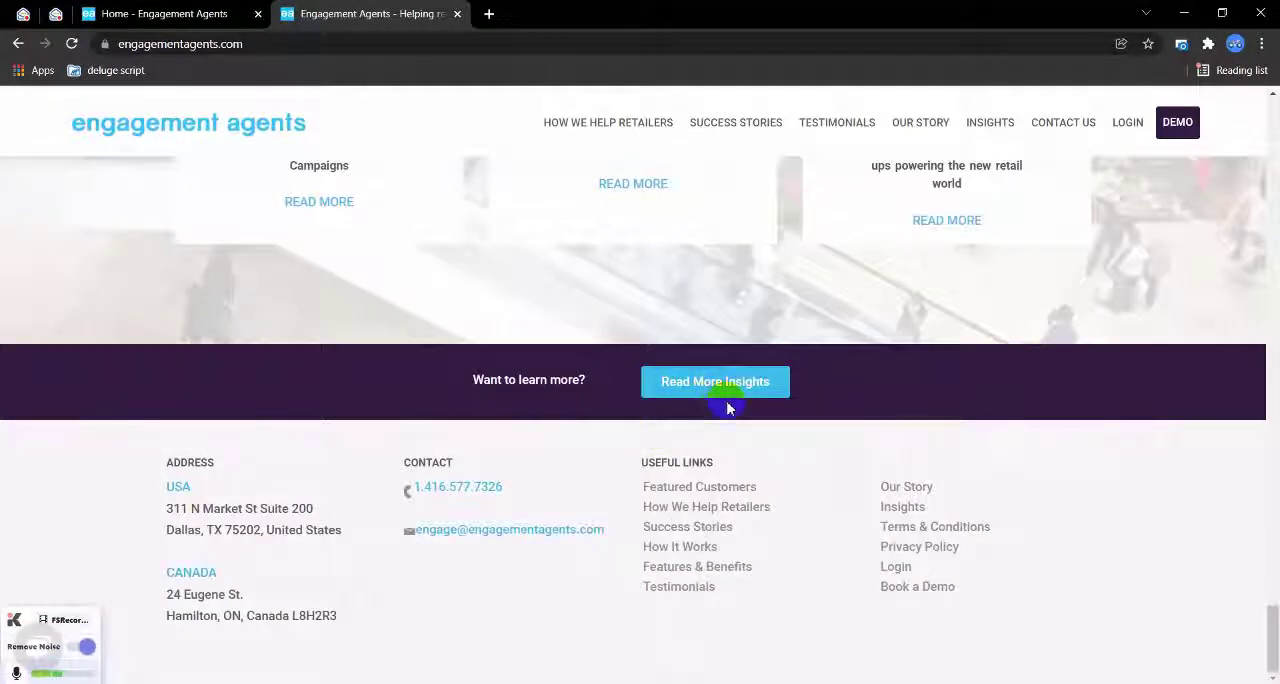
scroll(up, 3)
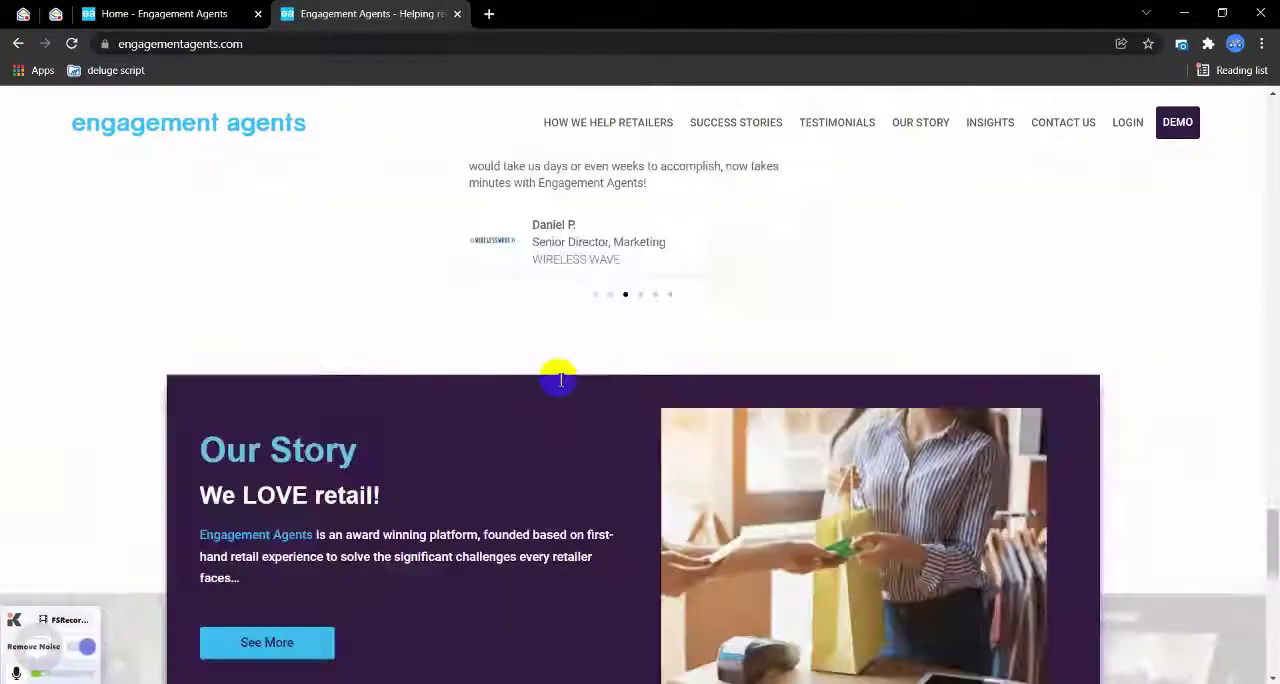
Step: Use the menu to visit Success Stories, Testimonials, Our Story, Insights, then Testimonials again
click(735, 122)
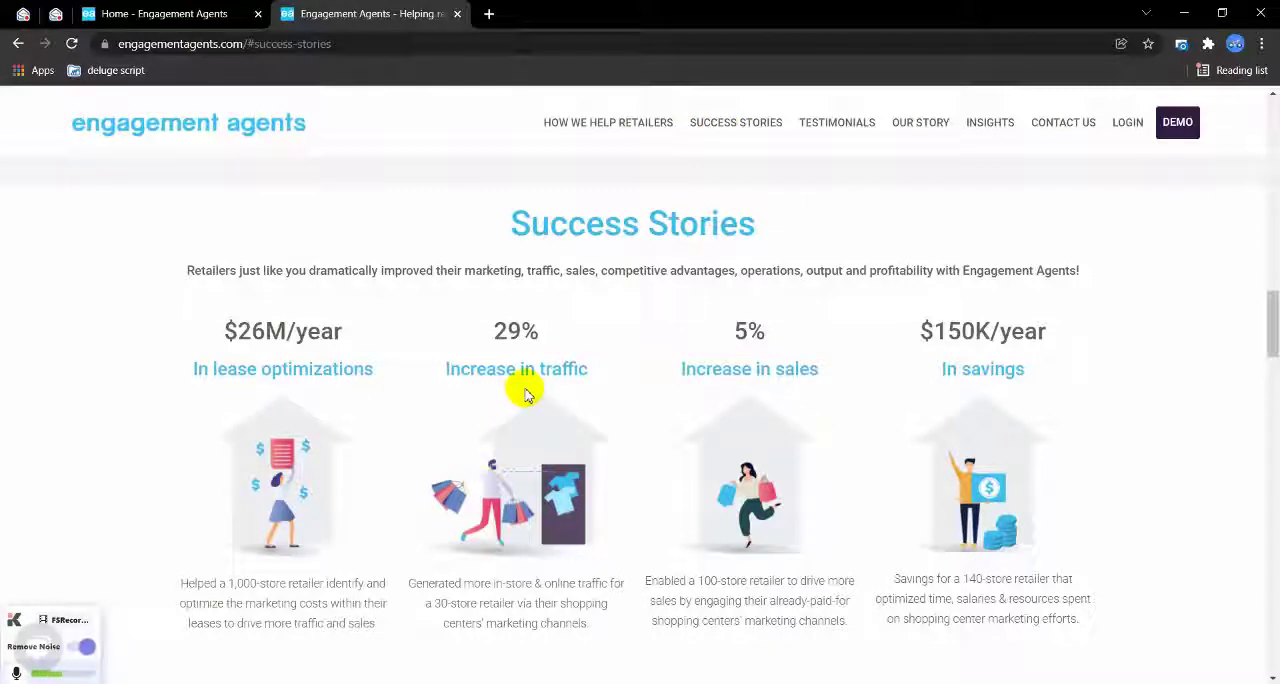
mouse_move(736, 122)
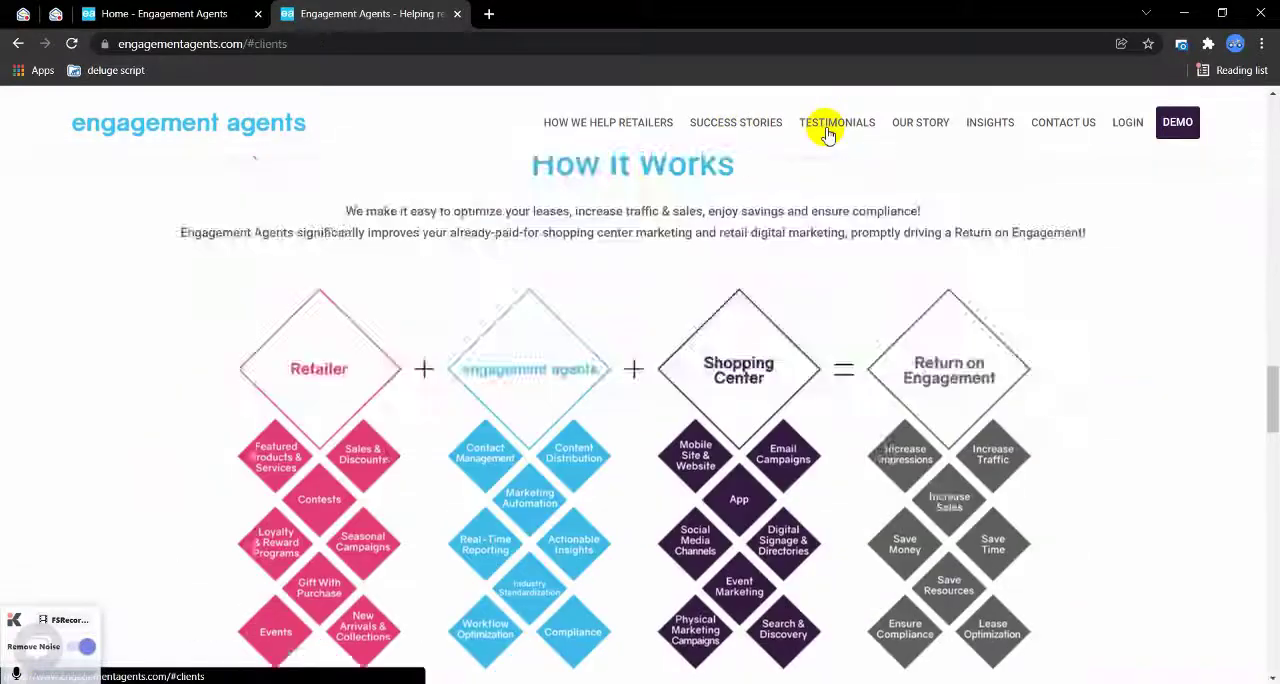
click(837, 122)
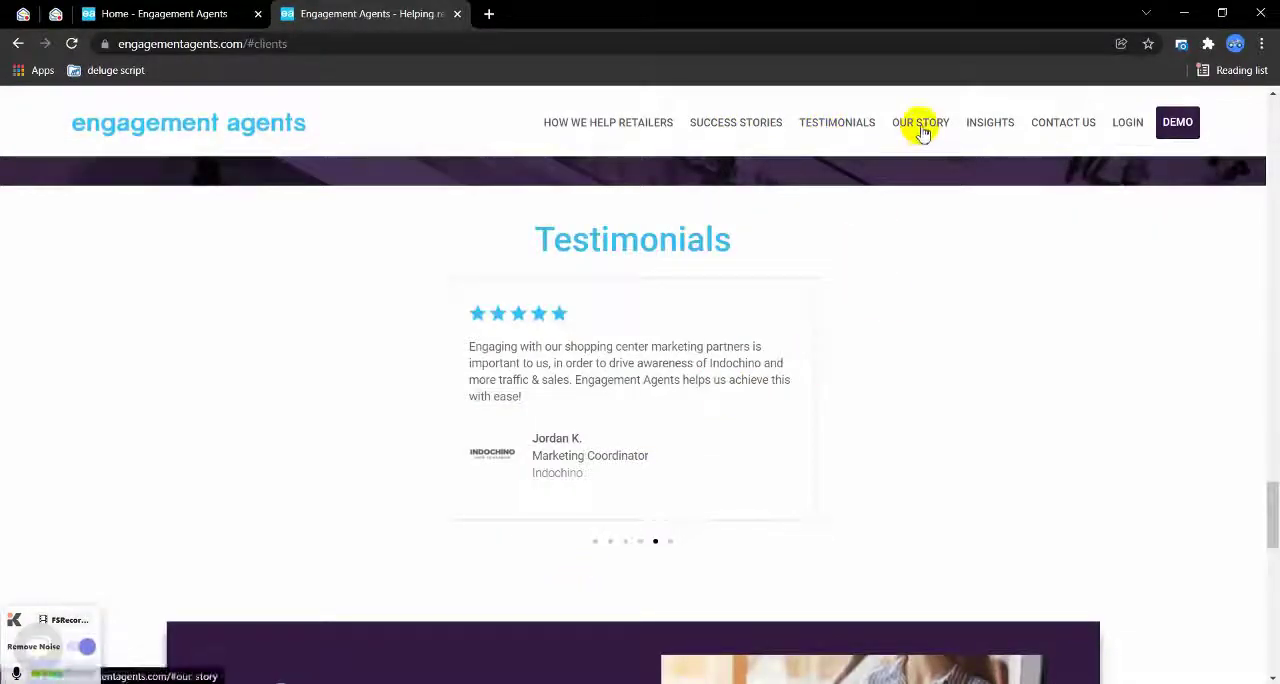
click(919, 122)
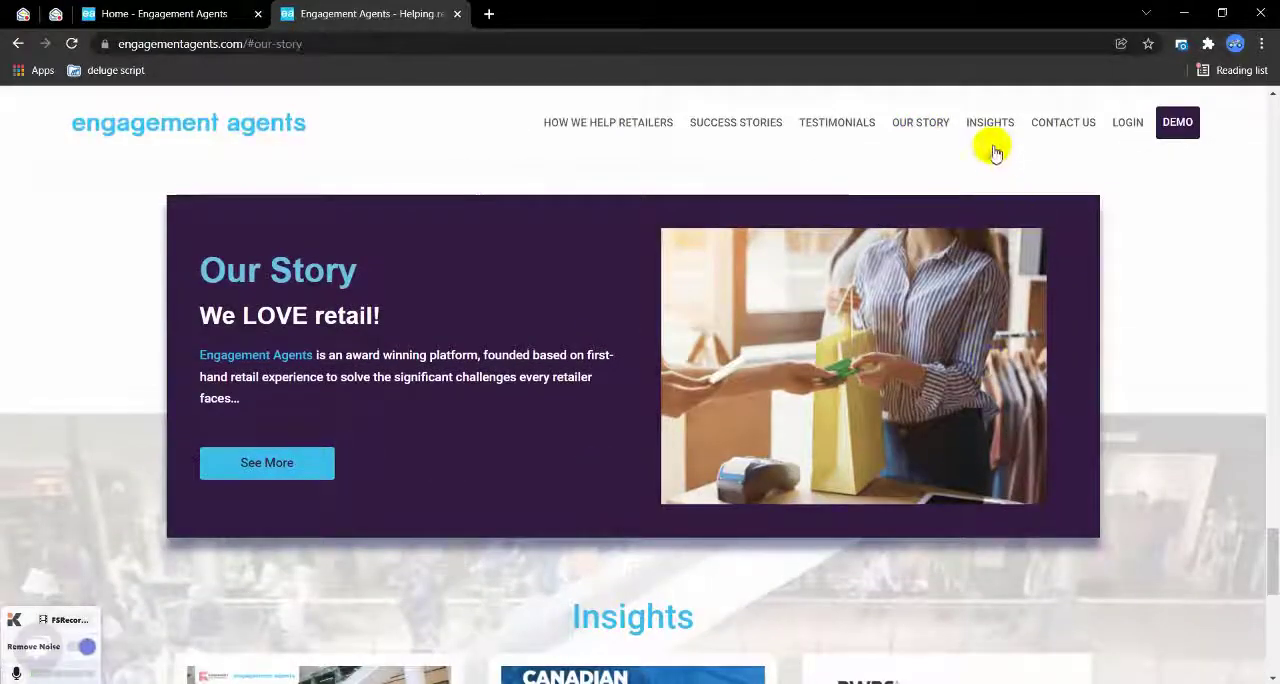
click(989, 122)
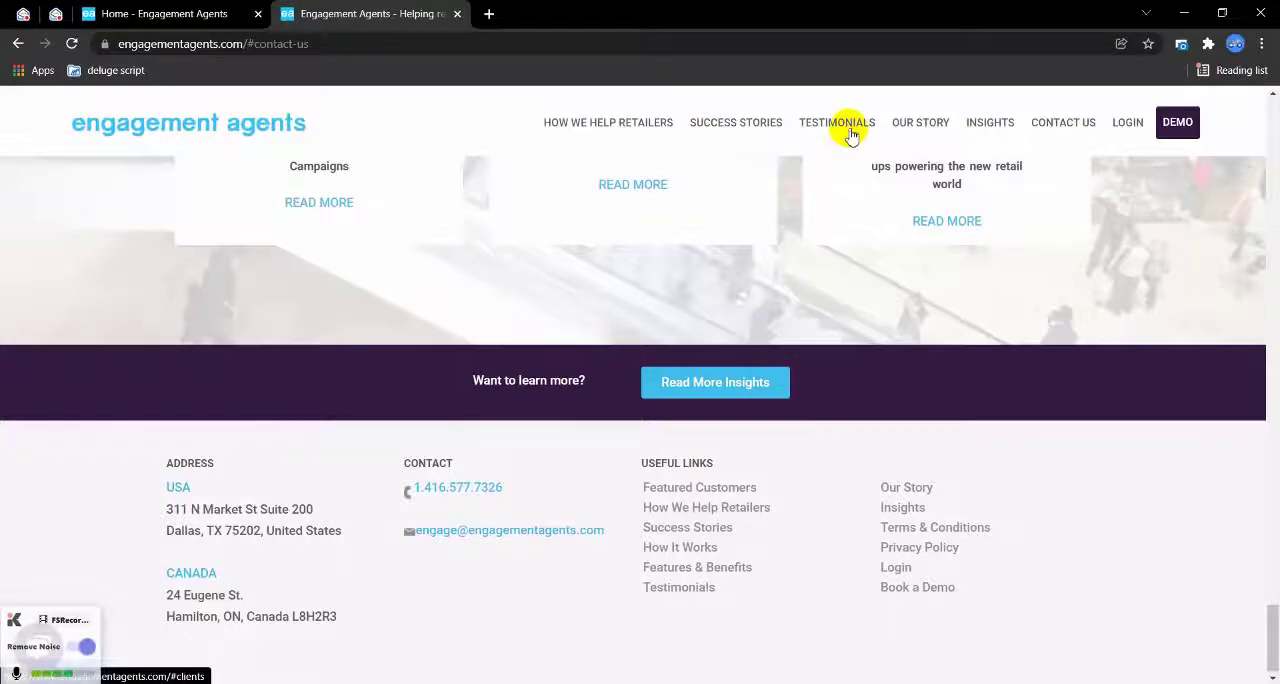
click(836, 122)
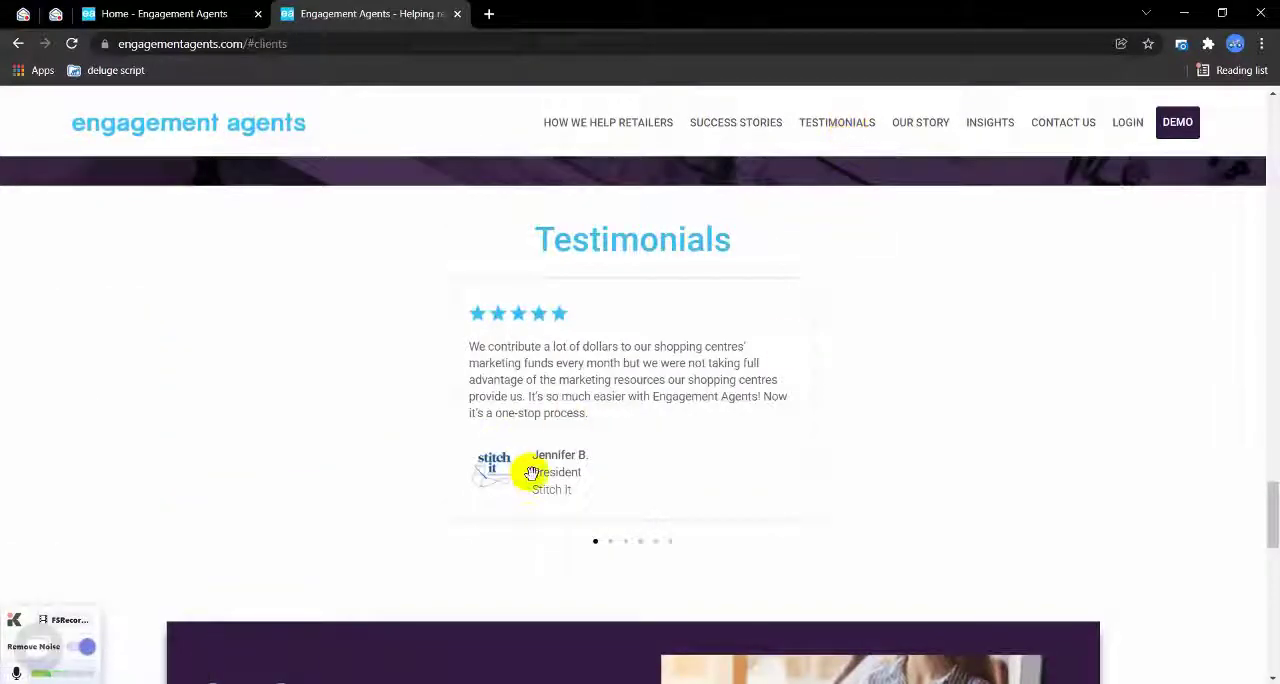
mouse_move(642, 520)
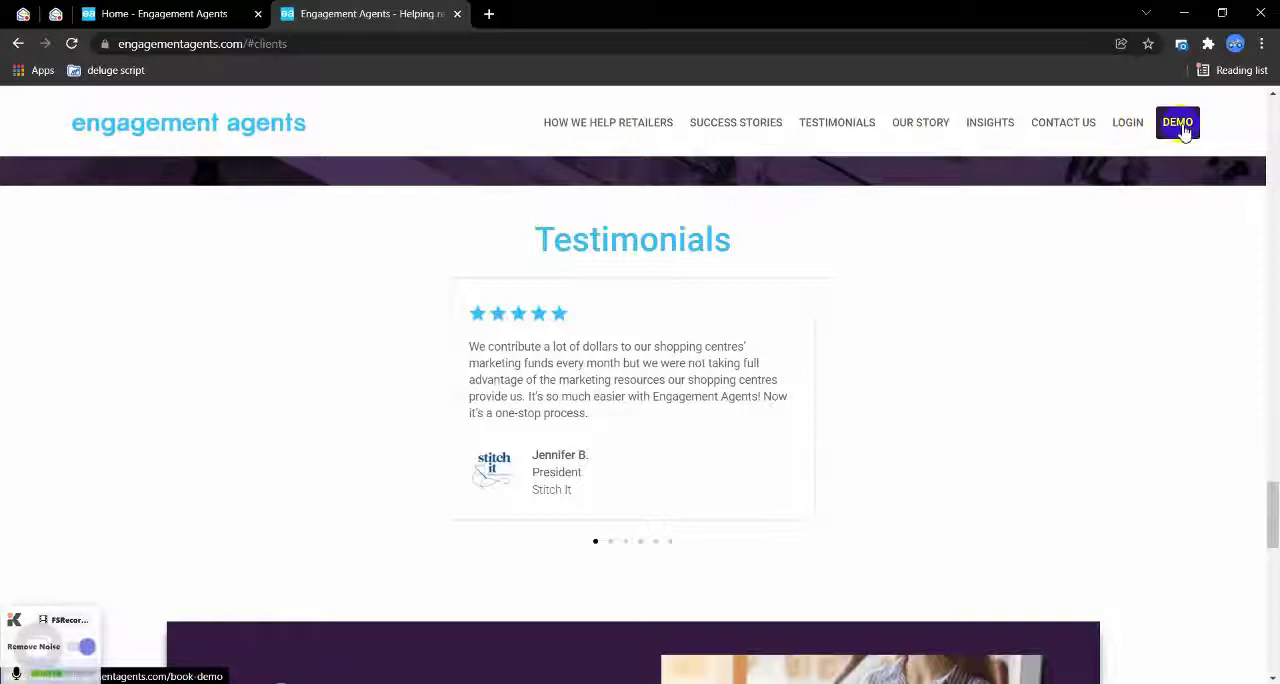
Step: Look over the WordPress Book A Demo form, then return to Success Stories
click(1177, 122)
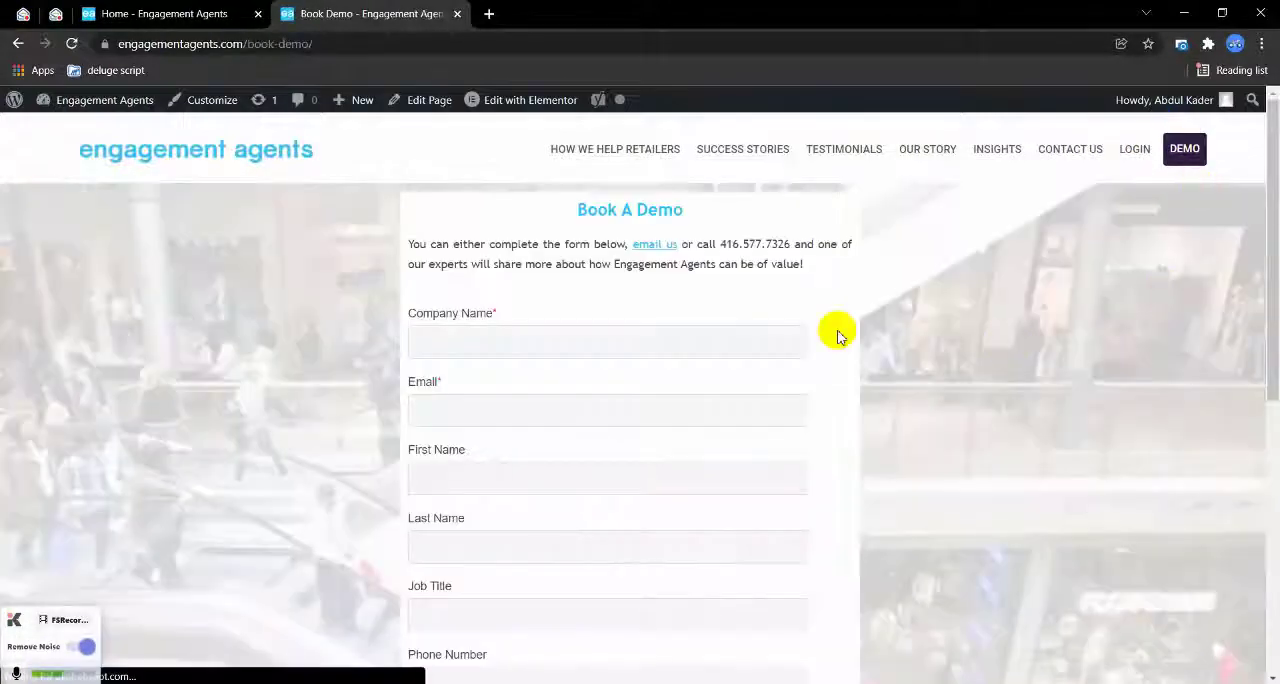
scroll(down, 3)
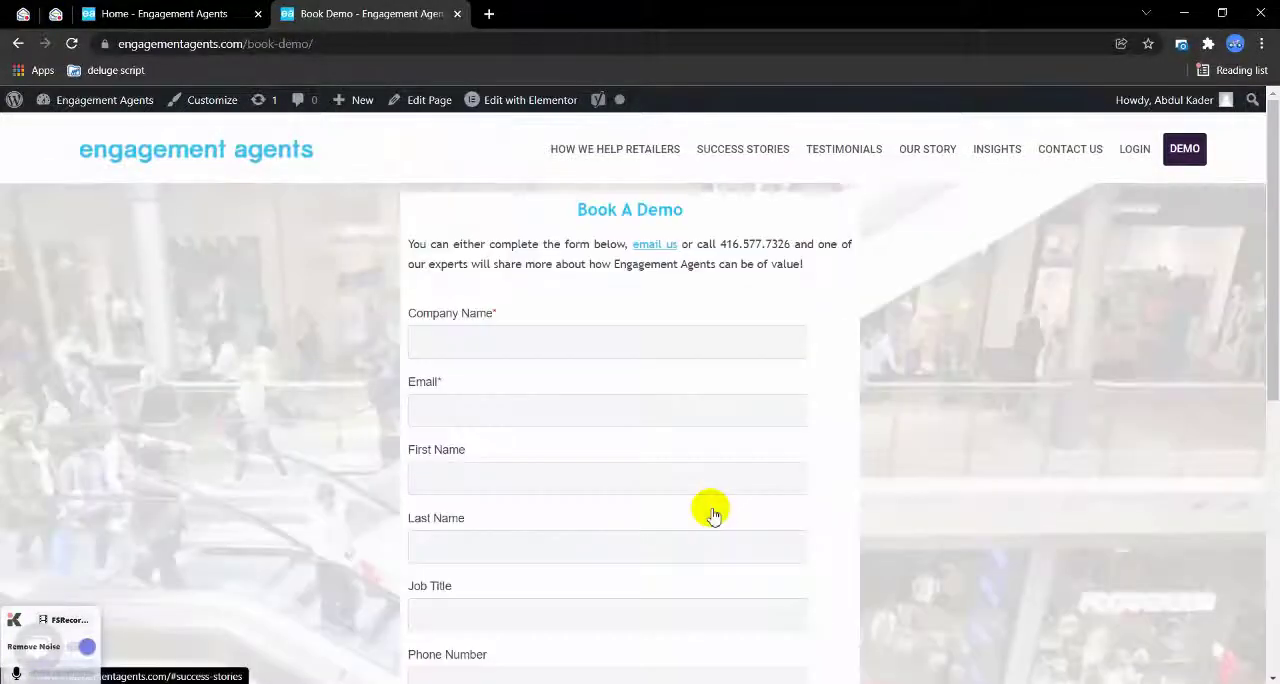
mouse_move(648, 160)
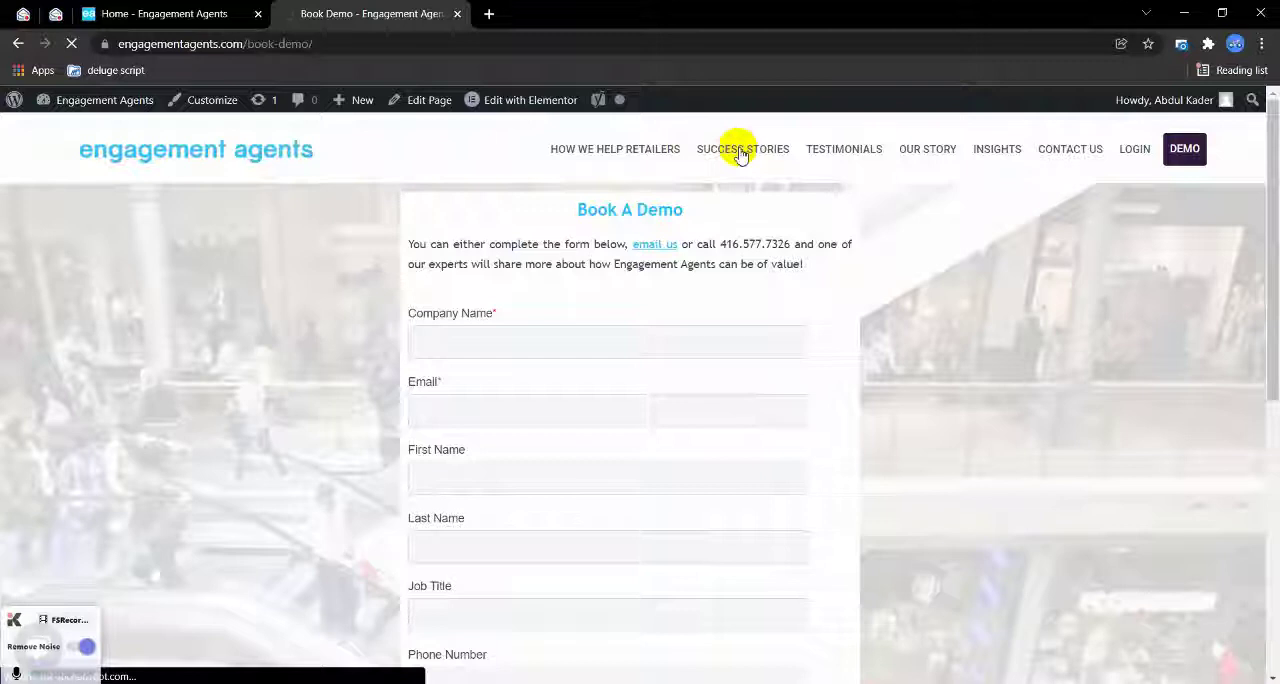
click(742, 149)
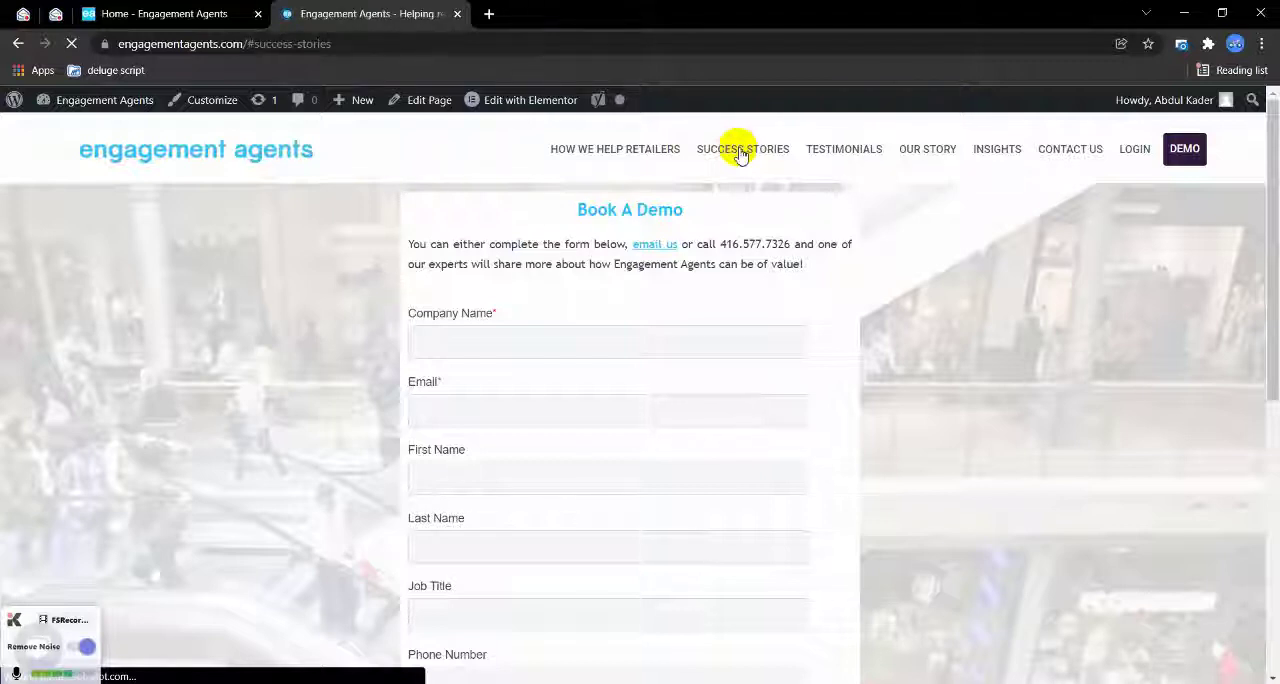
Step: Open the Optimize Leases details page from its Learn How button
click(742, 149)
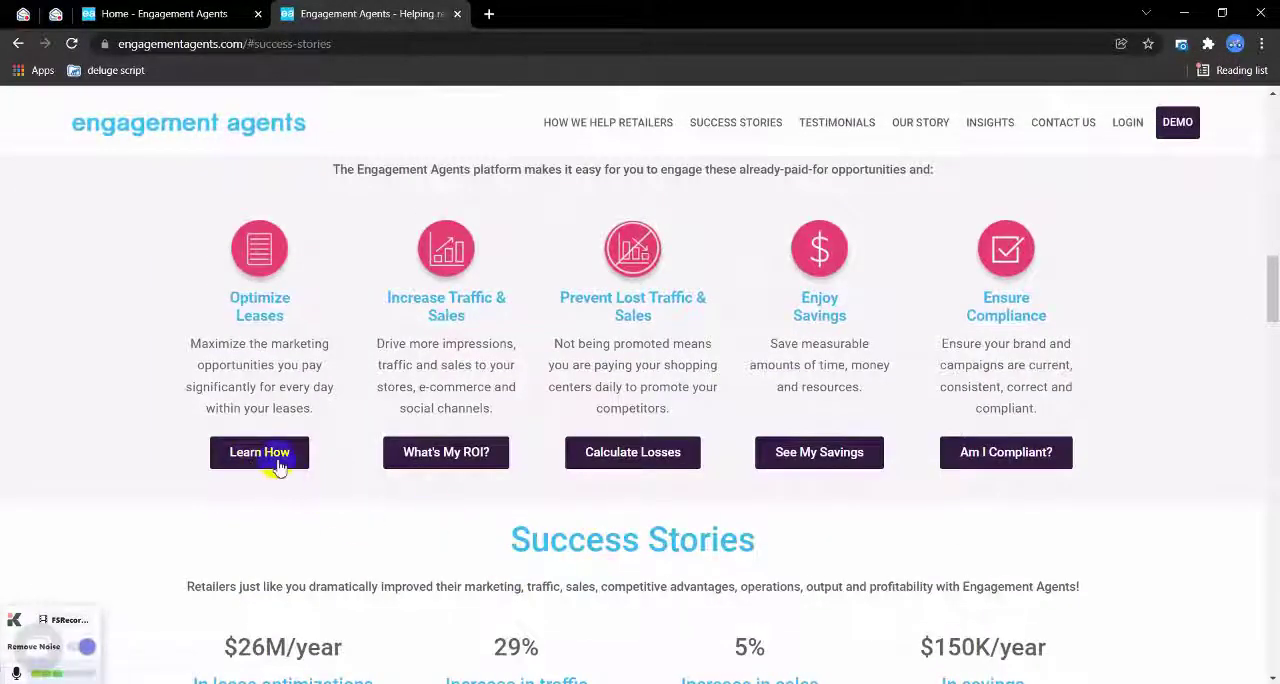
click(259, 452)
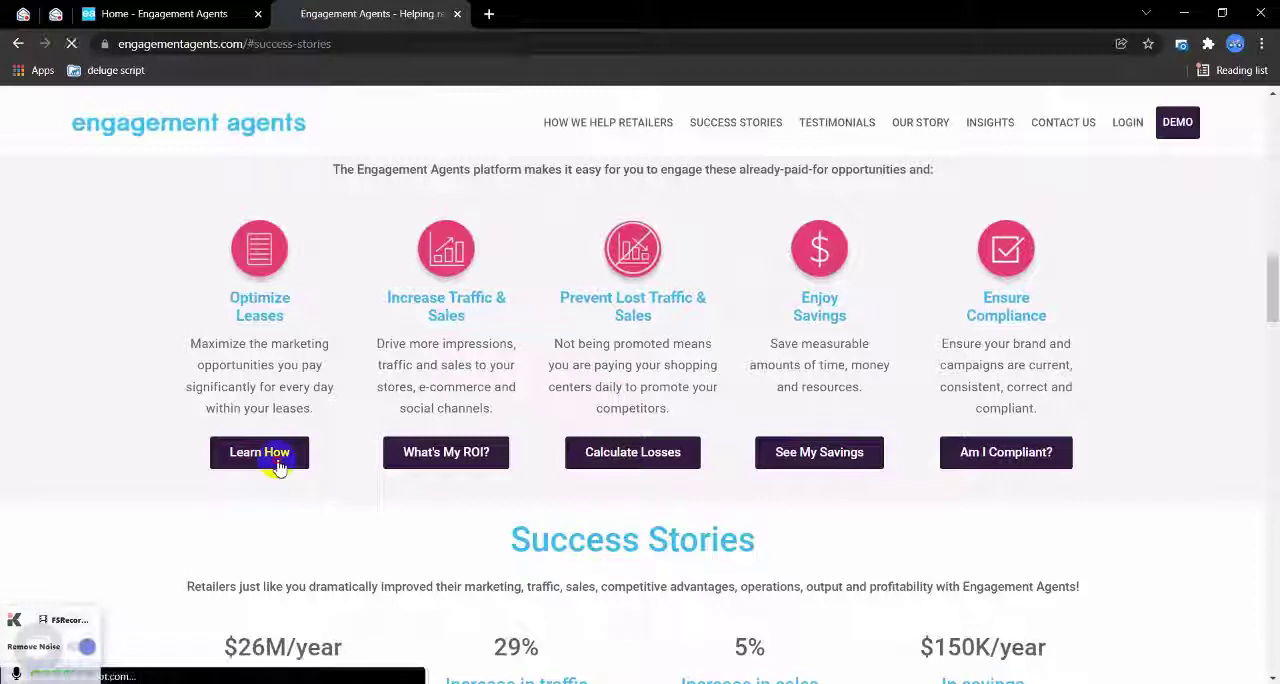
click(259, 452)
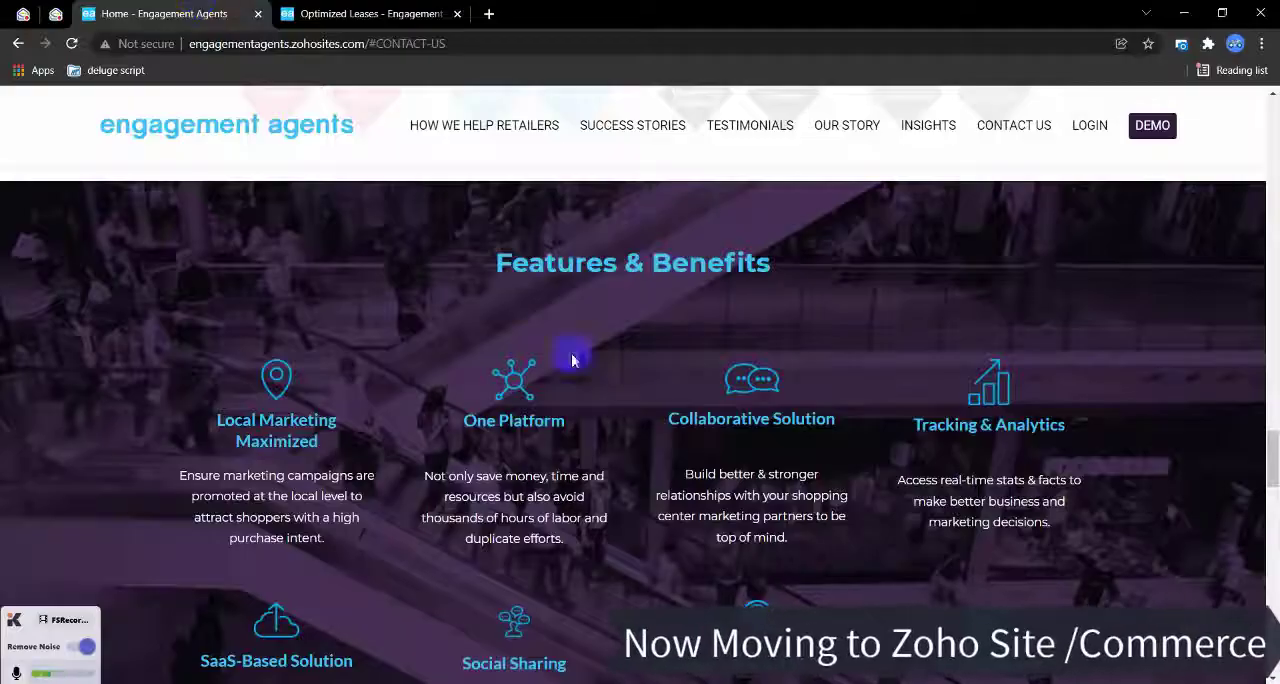
Step: Reload the rebuilt Zoho homepage and close the duplicate Home tab
click(484, 125)
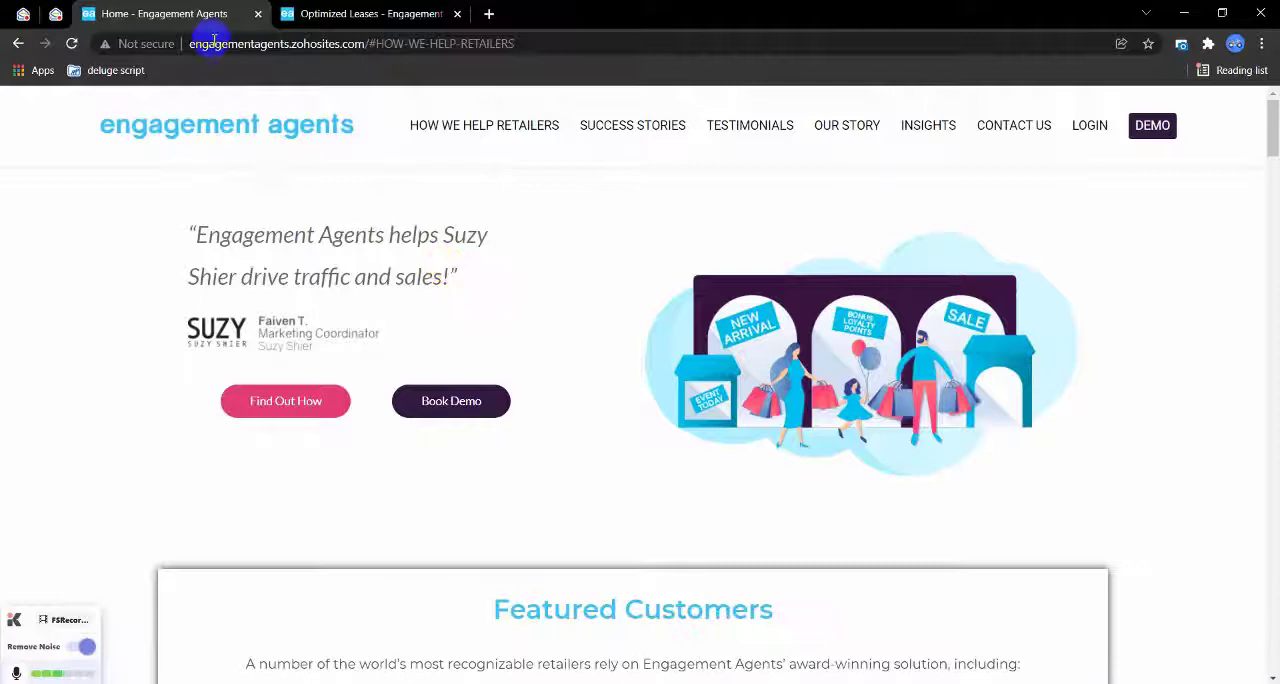
click(71, 43)
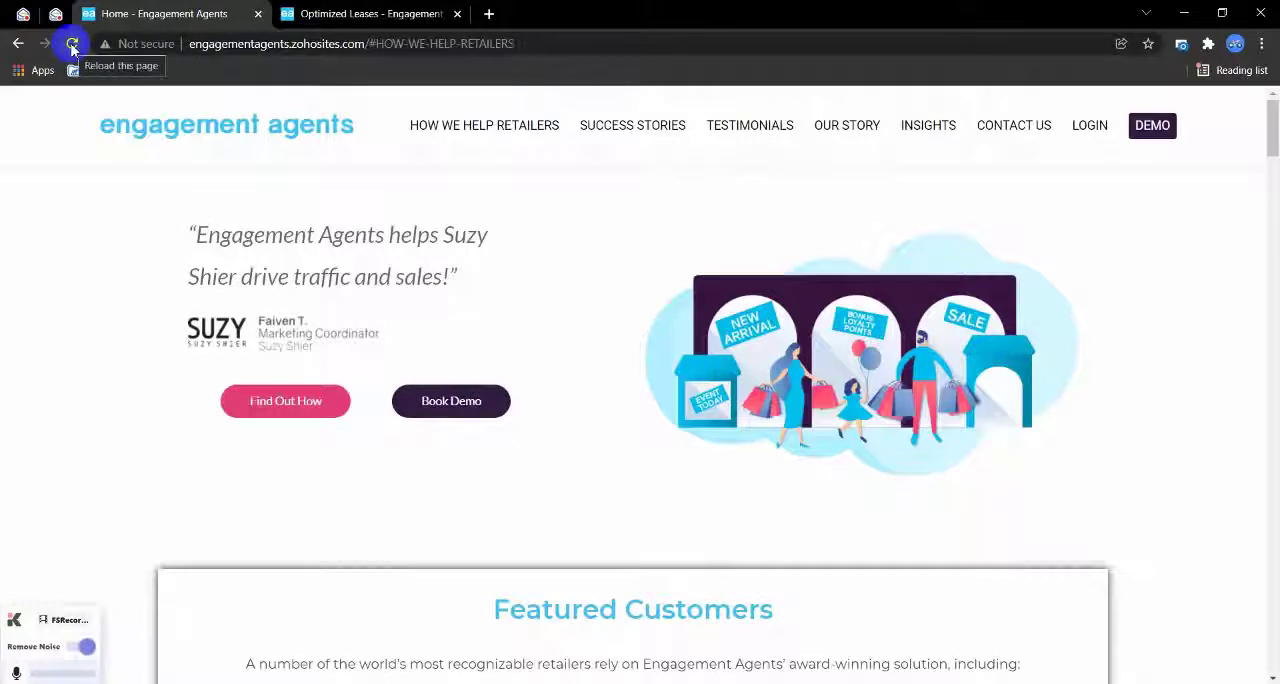
click(71, 43)
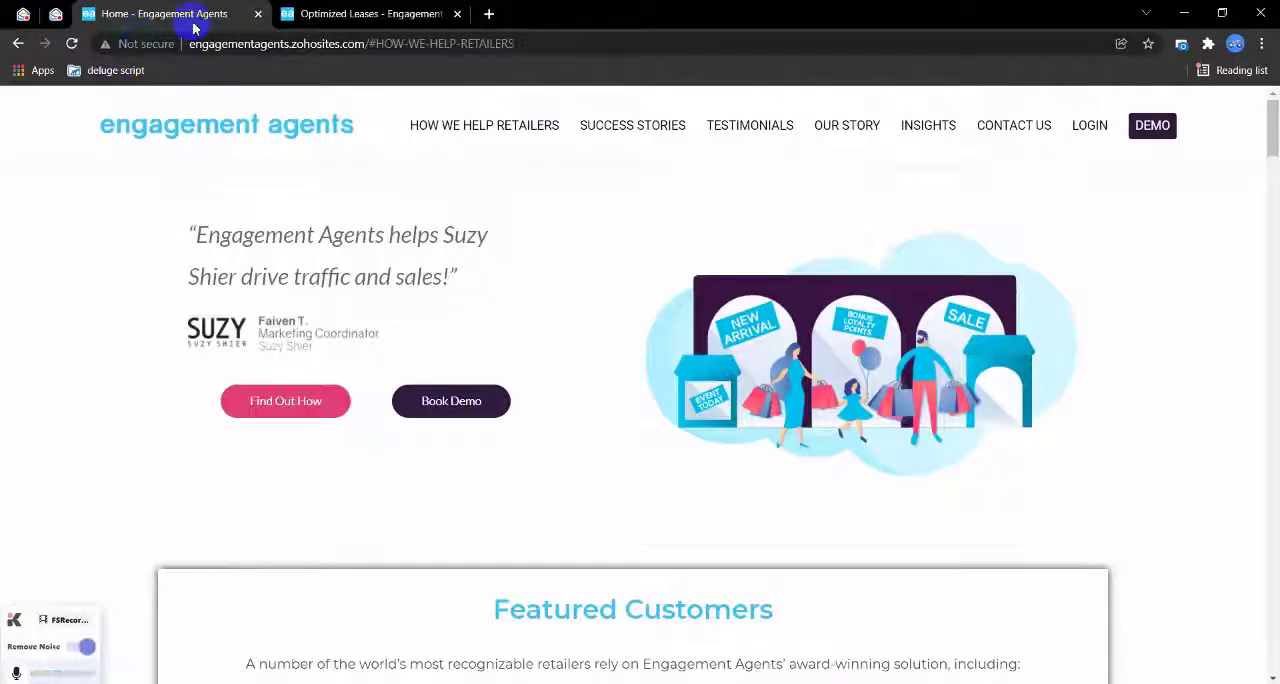
right_click(160, 13)
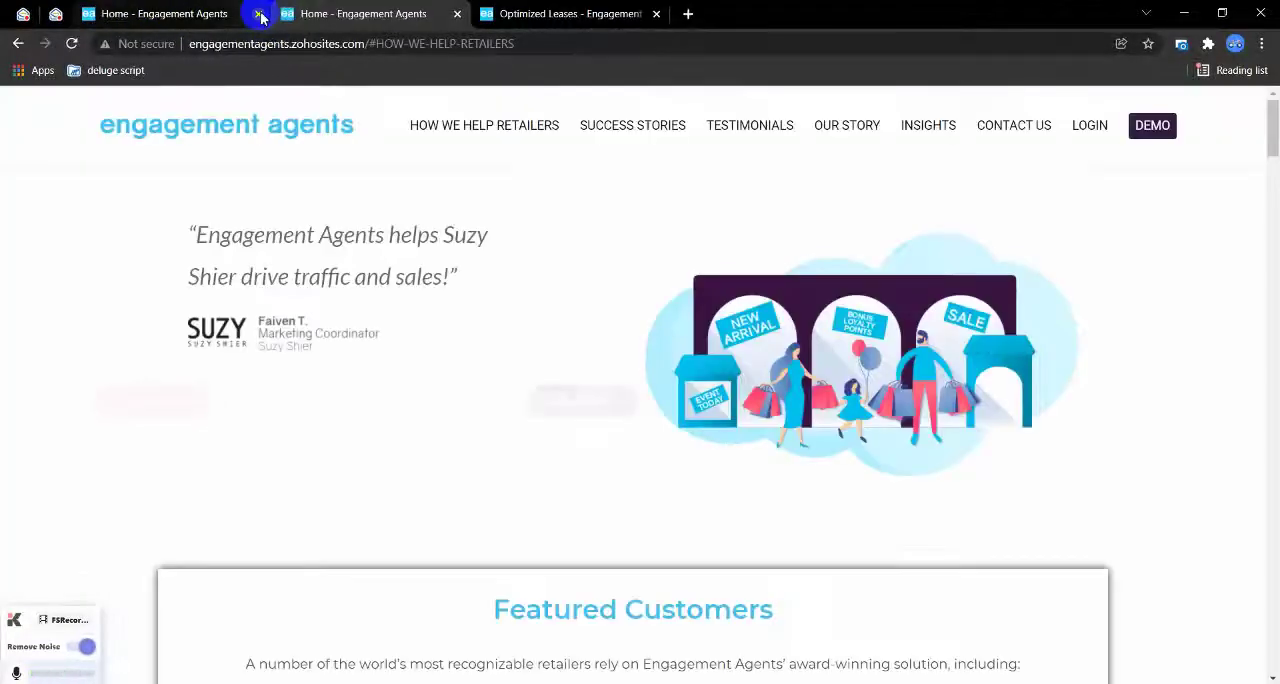
click(258, 13)
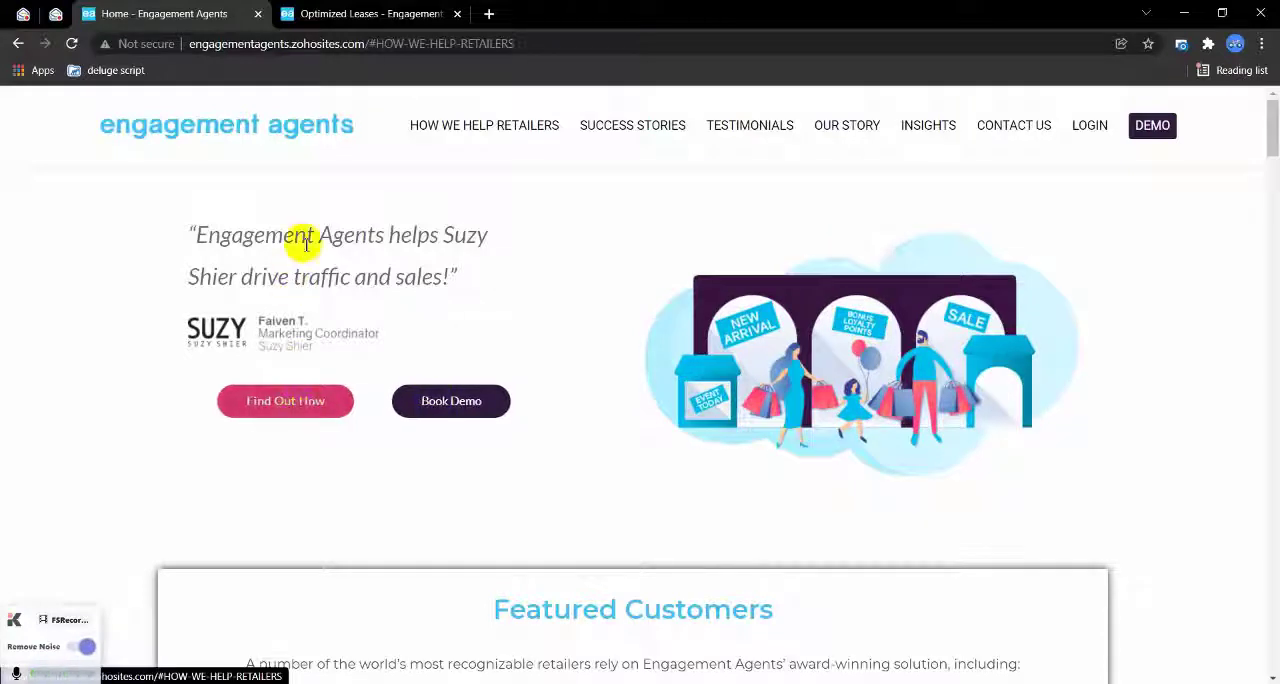
Step: Scroll to the benefit cards and open Optimize Leases' Learn How page in a new tab
scroll(down, 3)
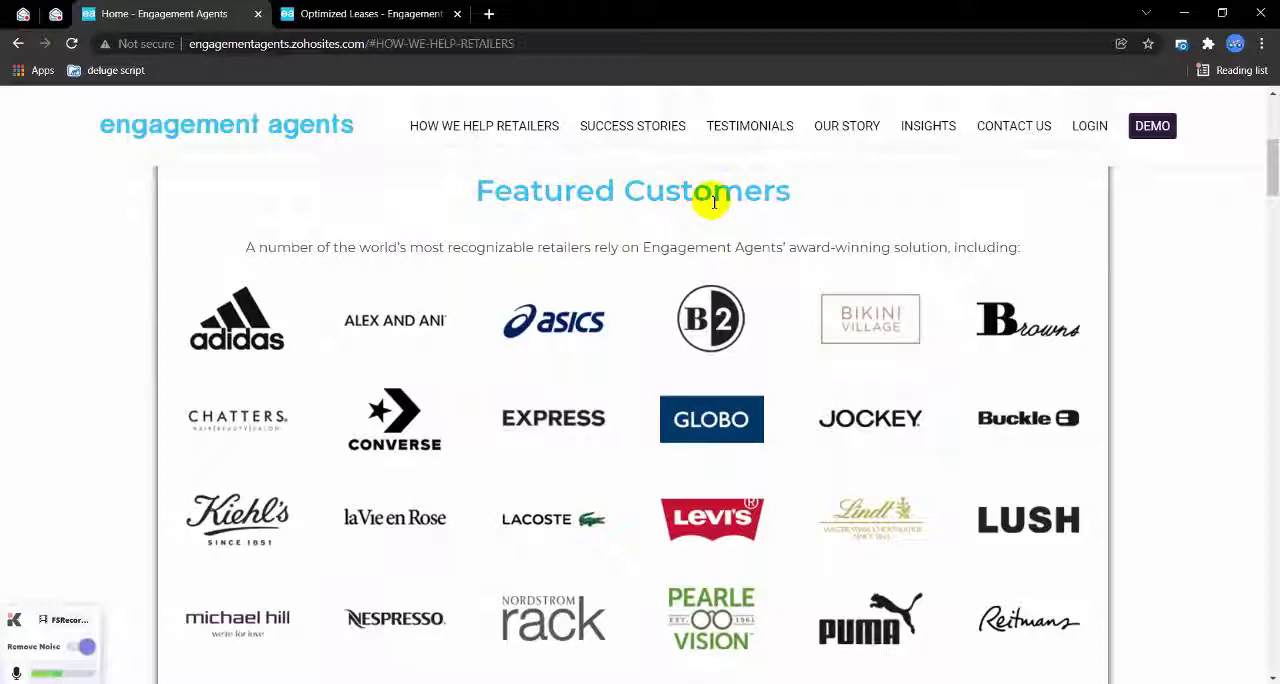
scroll(down, 3)
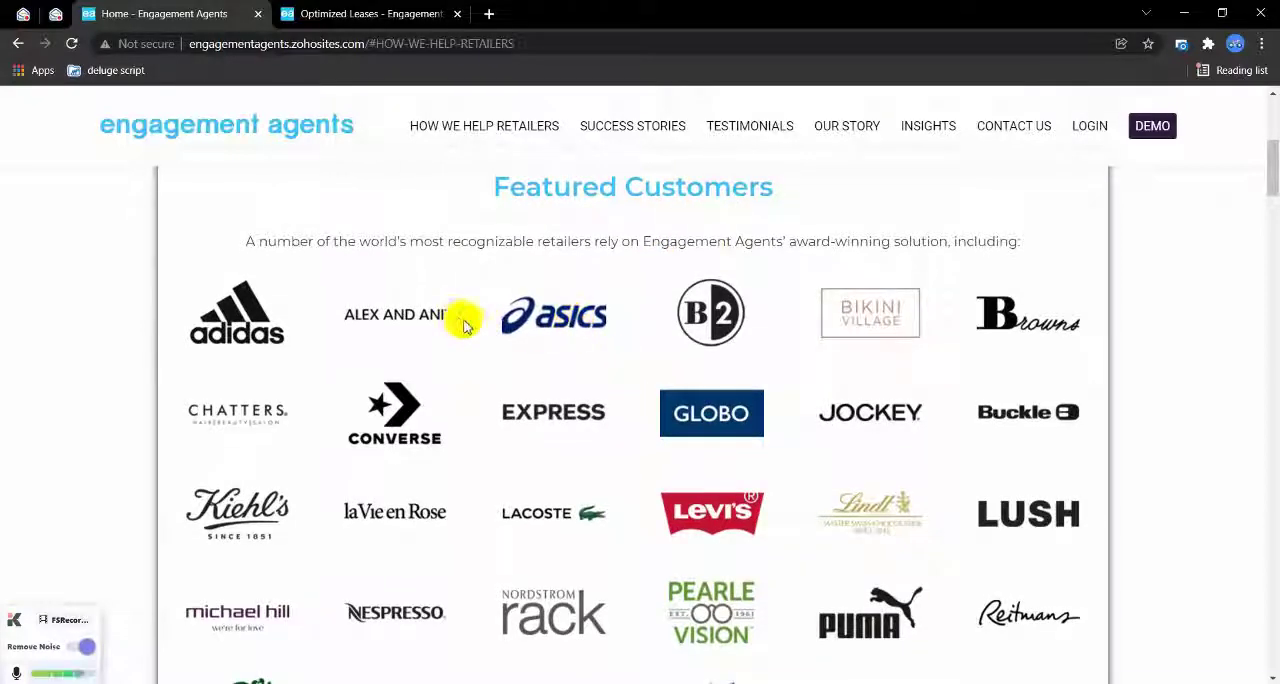
scroll(down, 3)
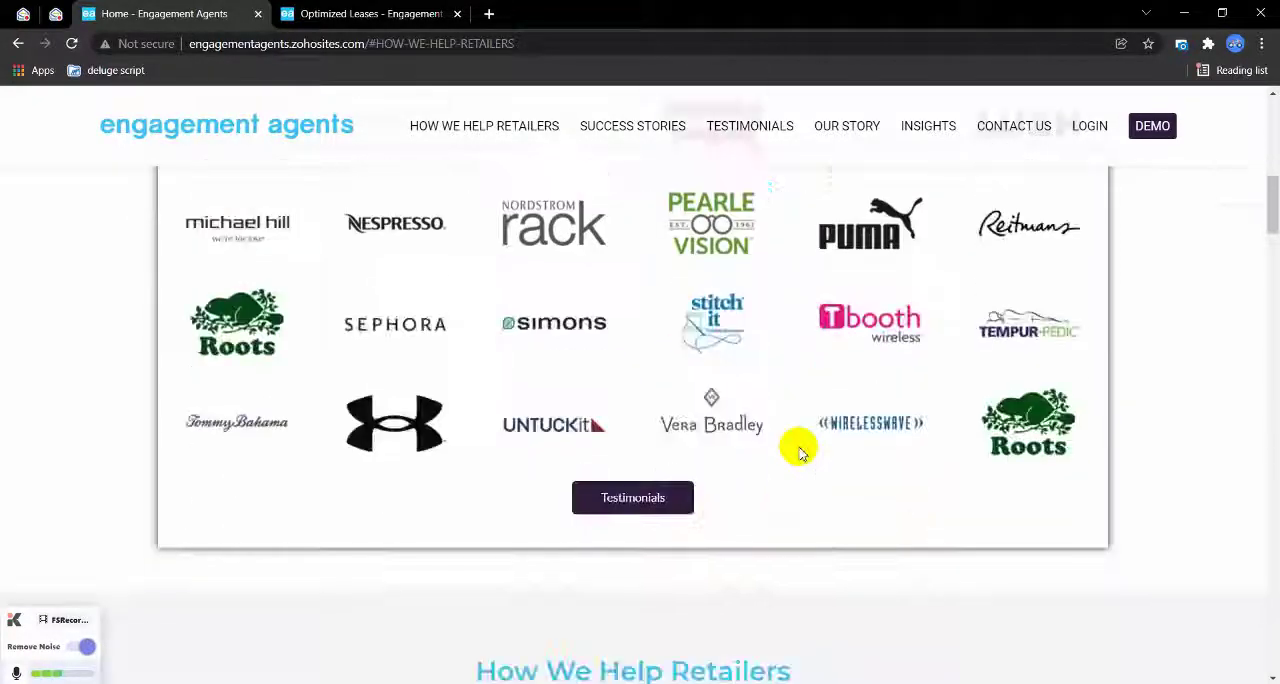
scroll(down, 3)
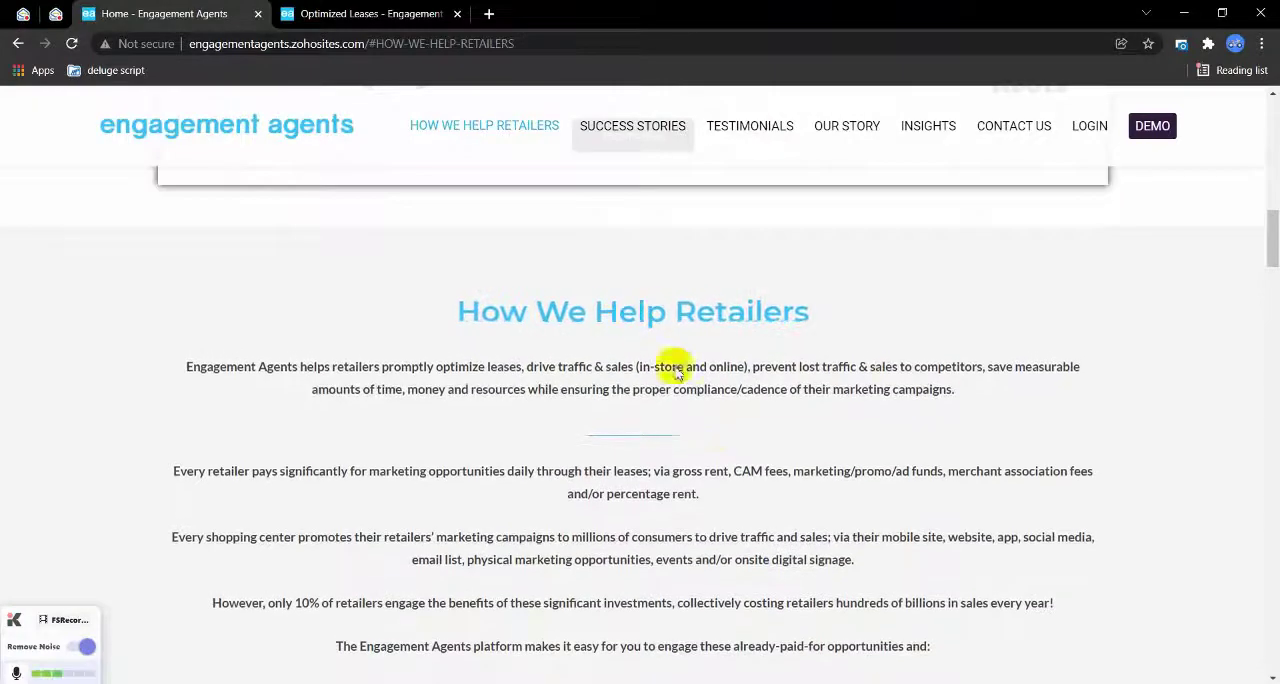
scroll(down, 3)
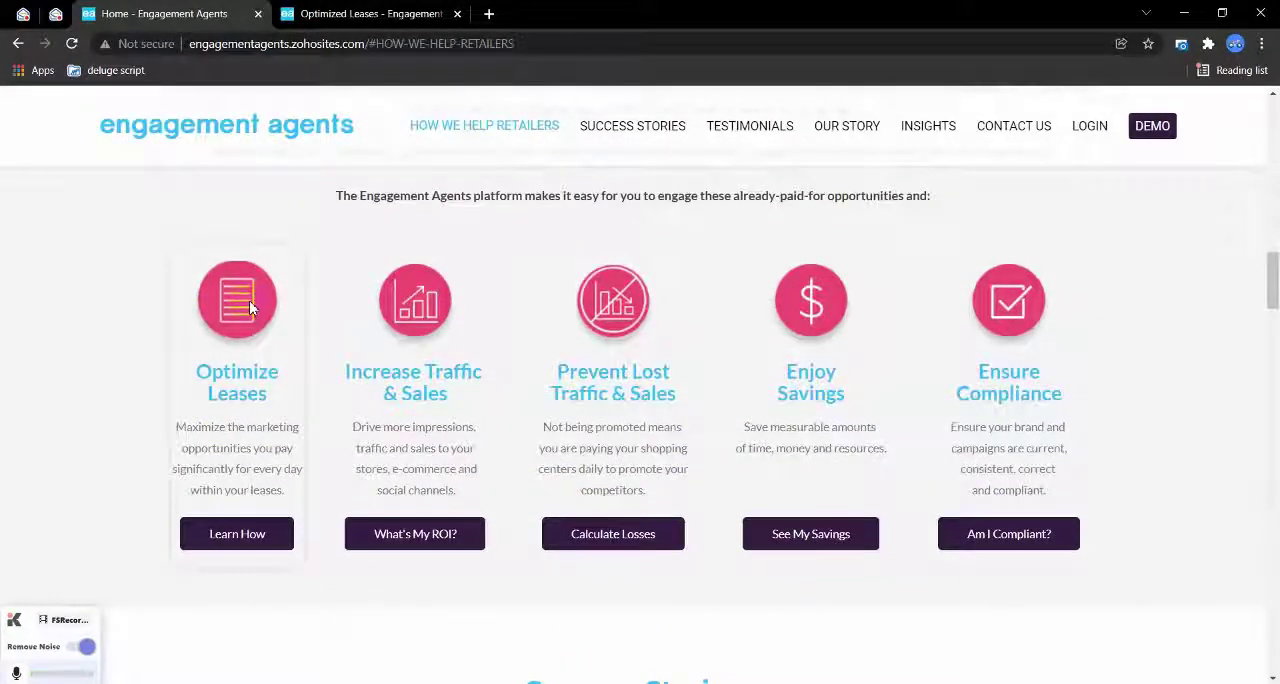
mouse_move(378, 305)
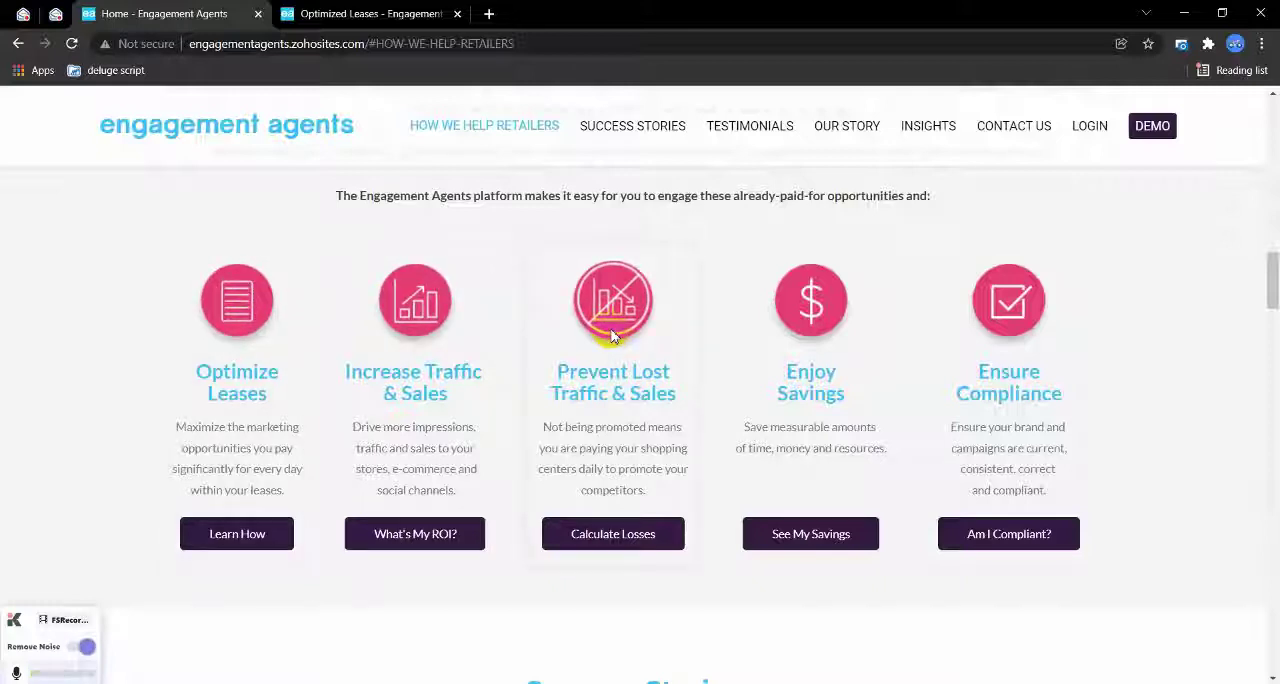
mouse_move(845, 330)
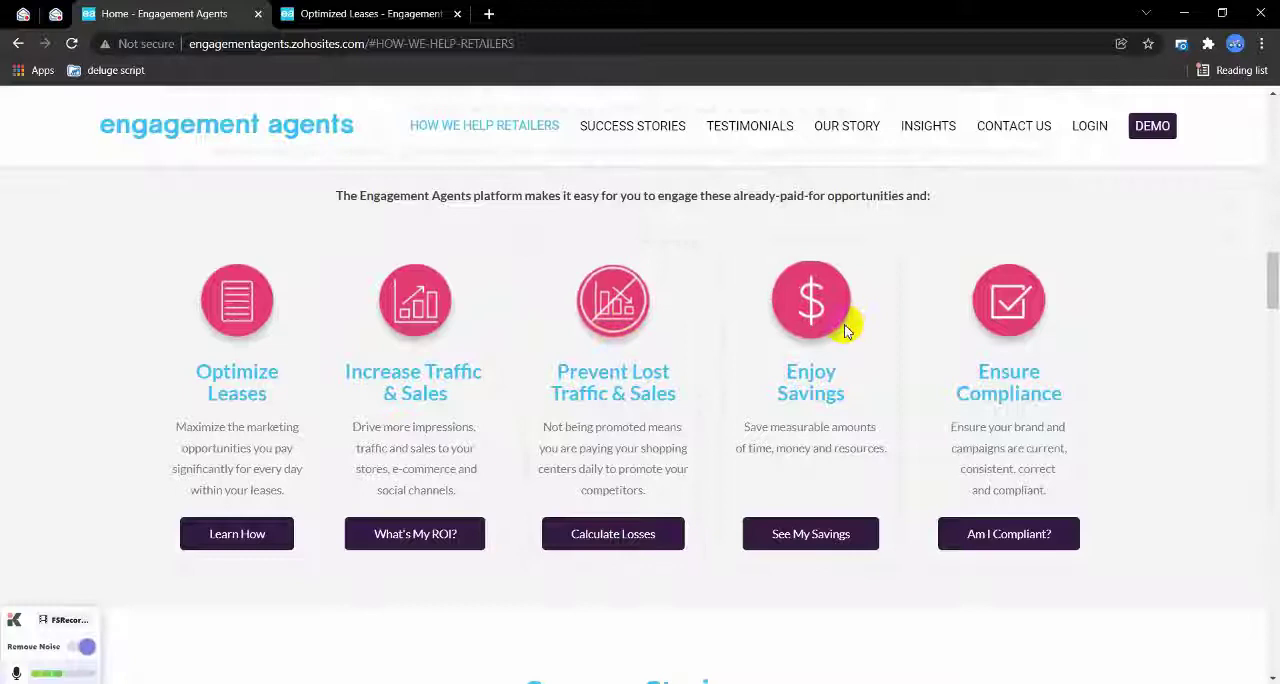
mouse_move(993, 338)
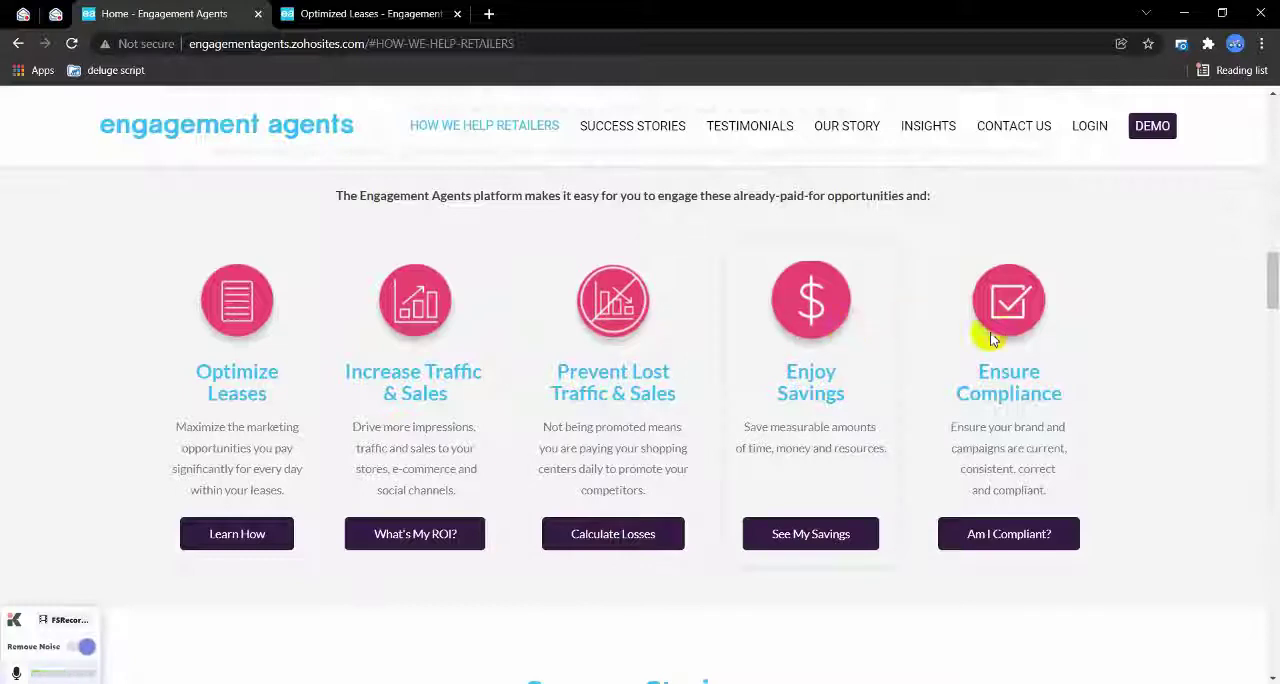
mouse_move(300, 555)
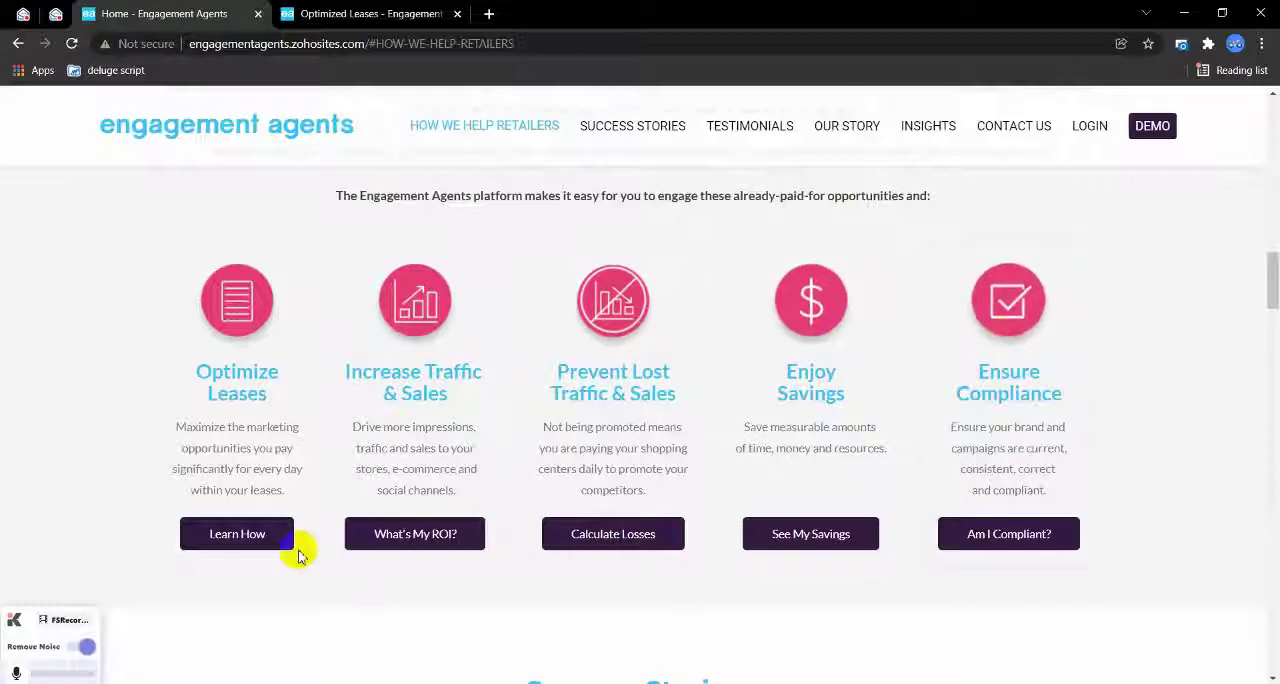
right_click(237, 533)
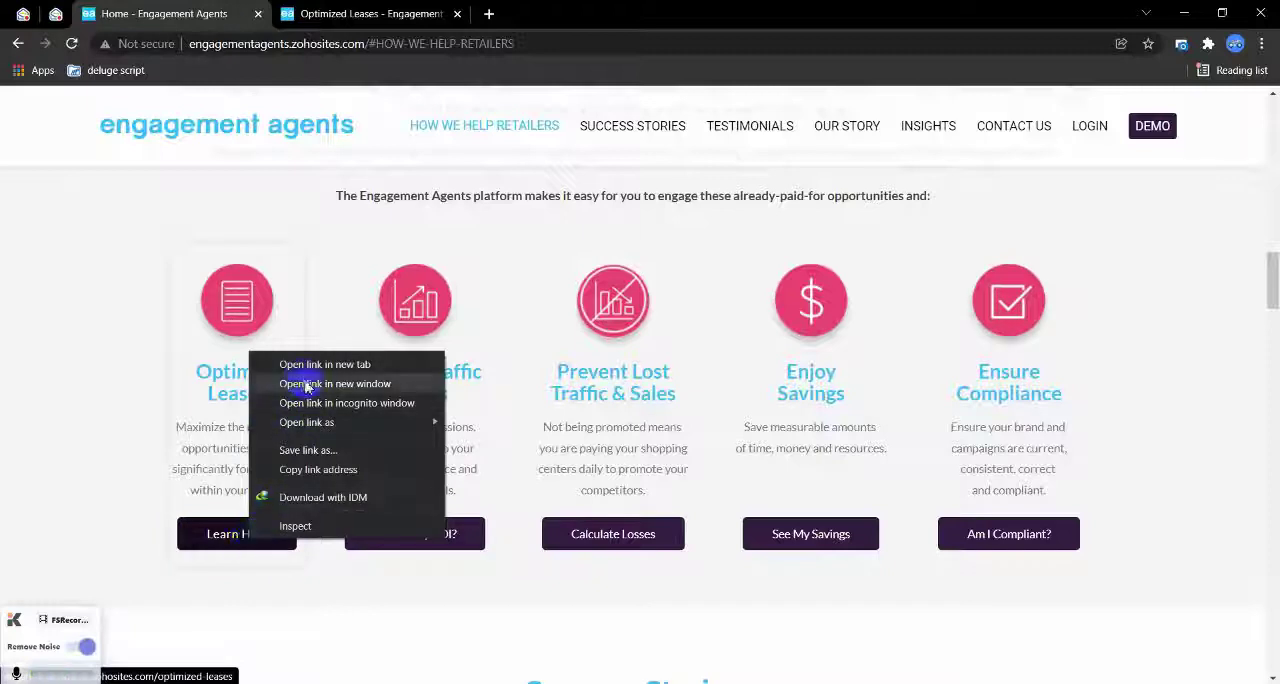
click(324, 364)
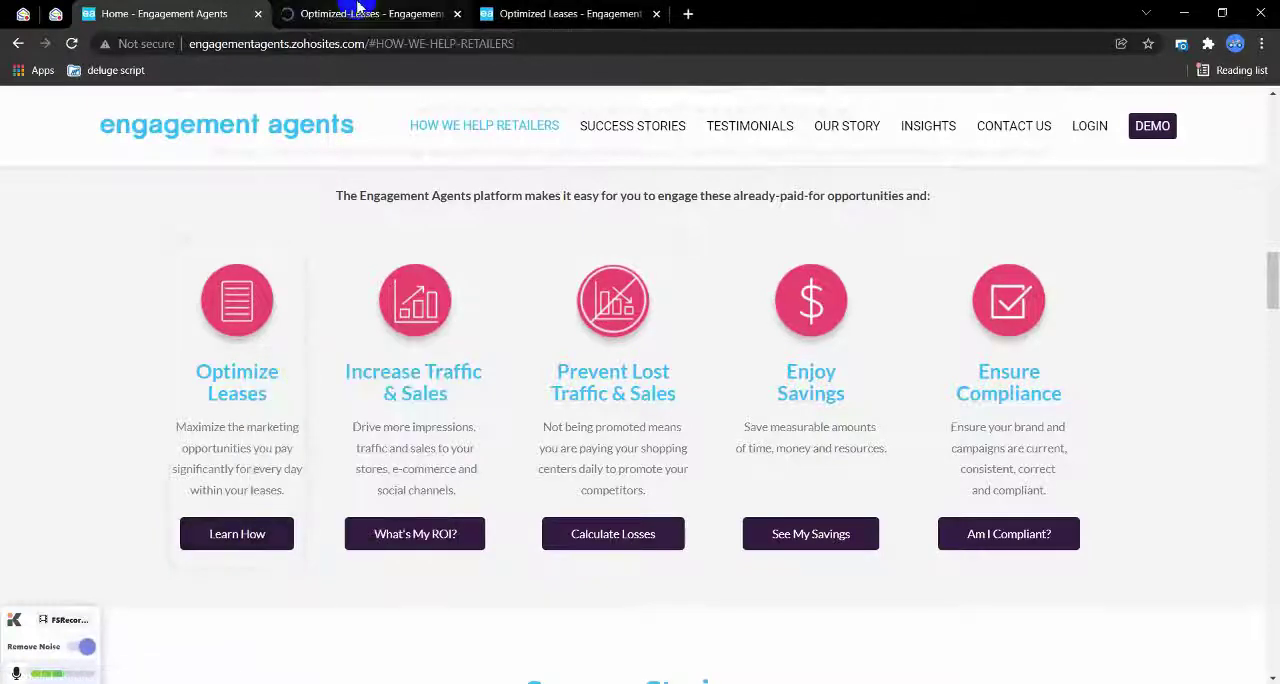
click(237, 533)
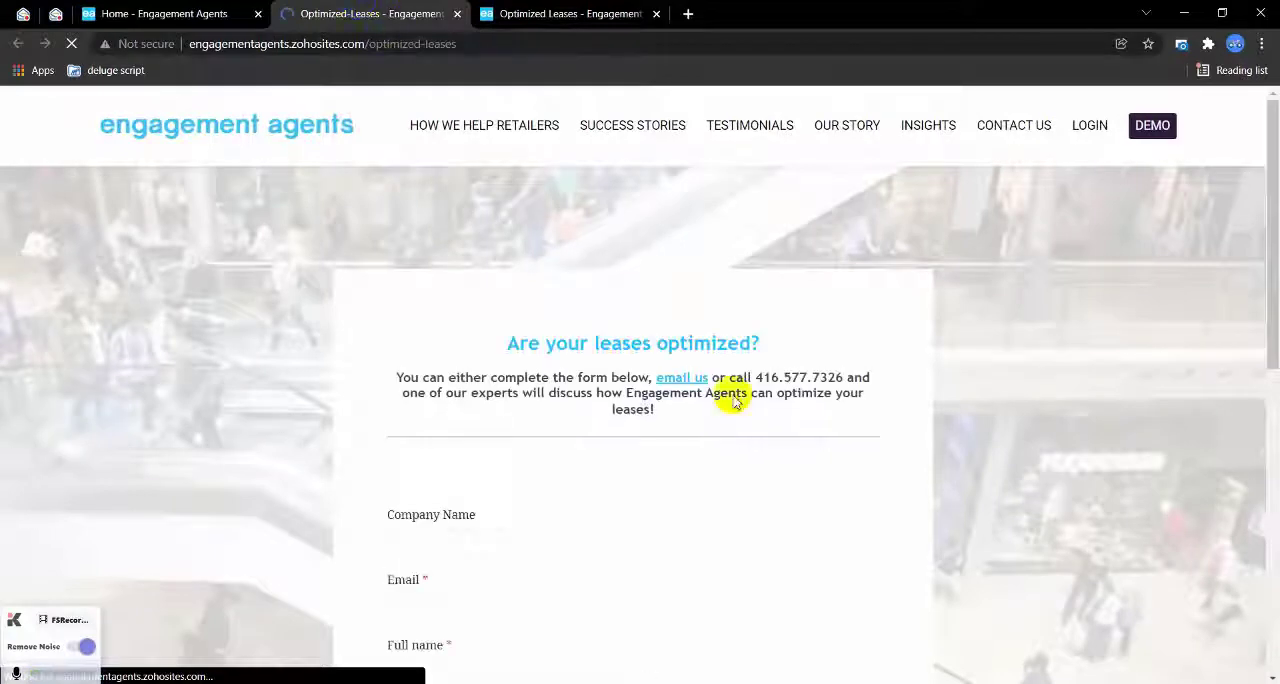
scroll(down, 3)
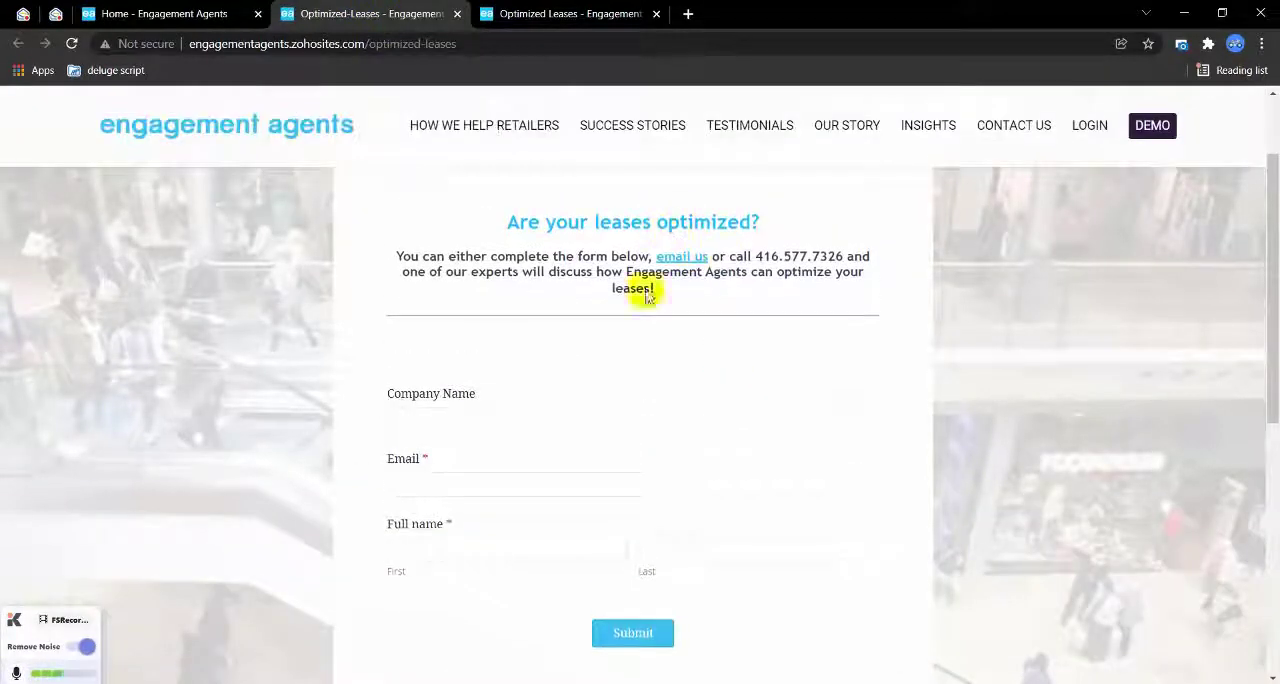
scroll(down, 3)
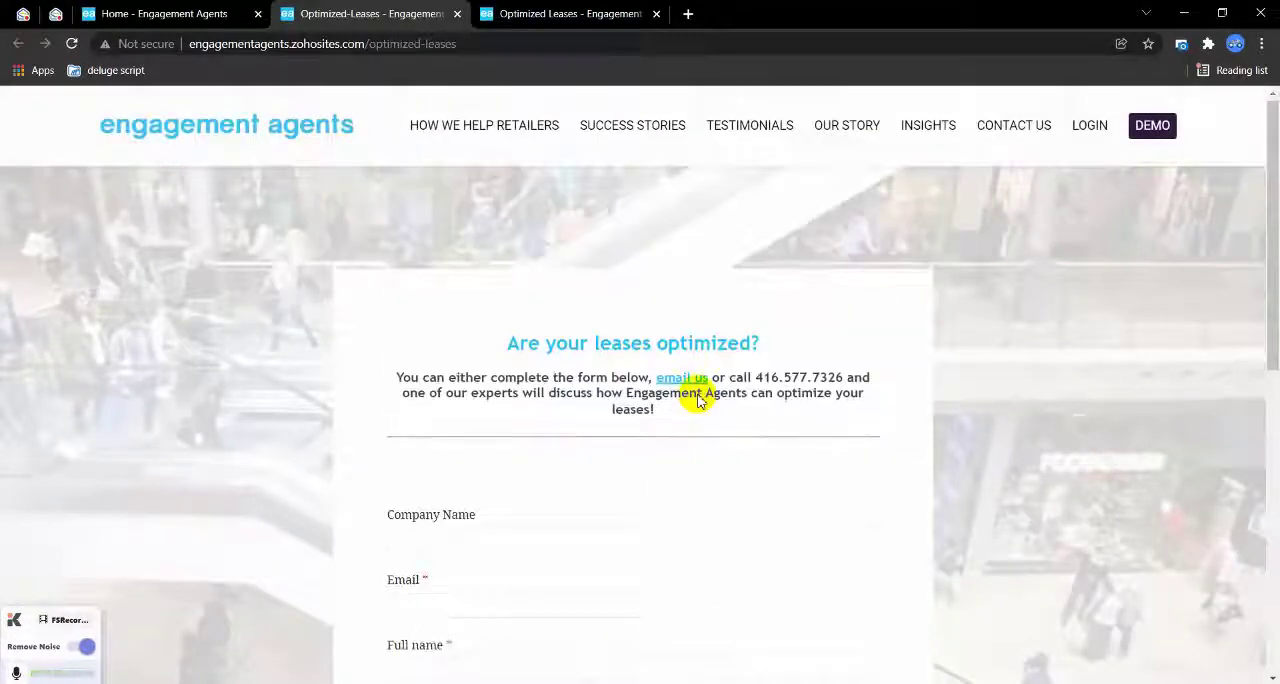
scroll(down, 3)
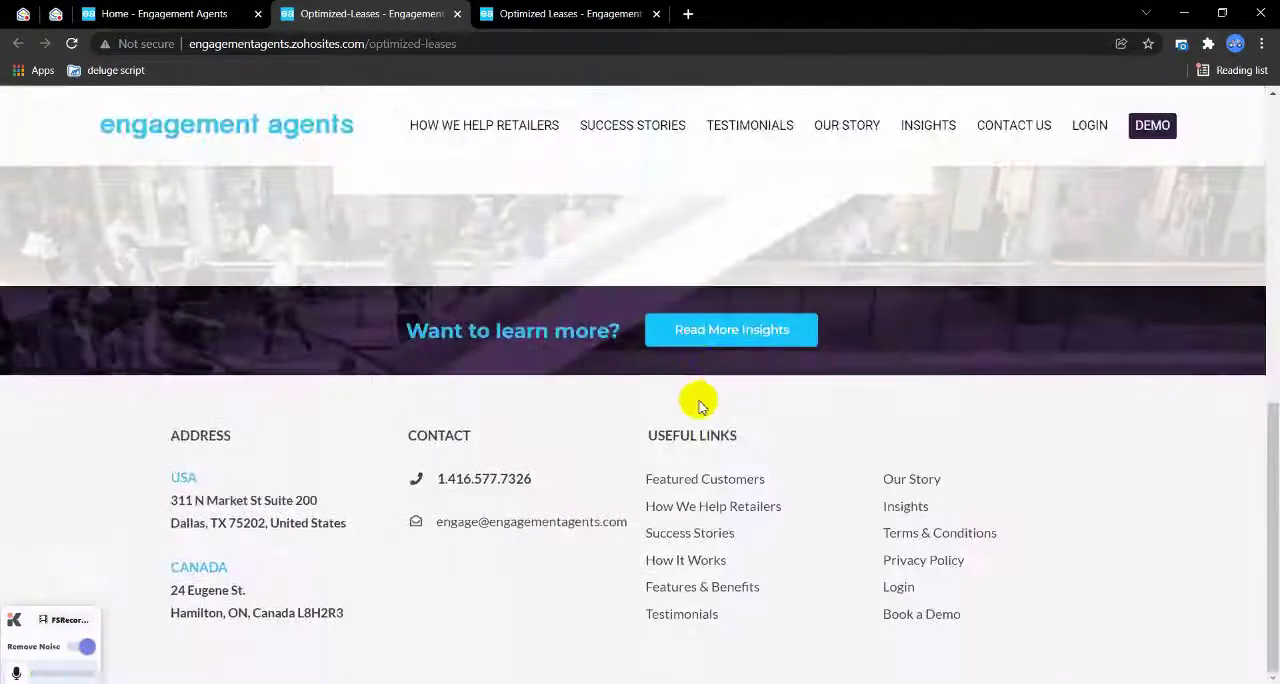
mouse_move(702, 586)
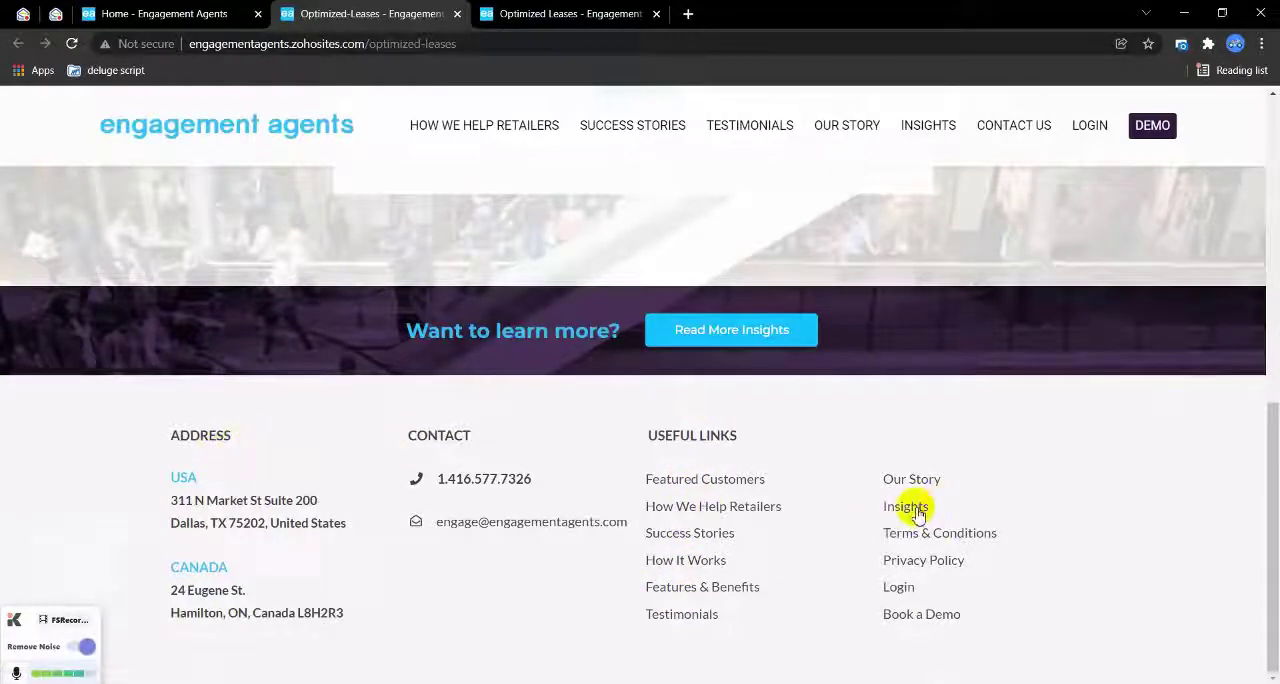
Step: Skim the Zoho Insights blog listing from the footer, then return to the Home tab
click(903, 506)
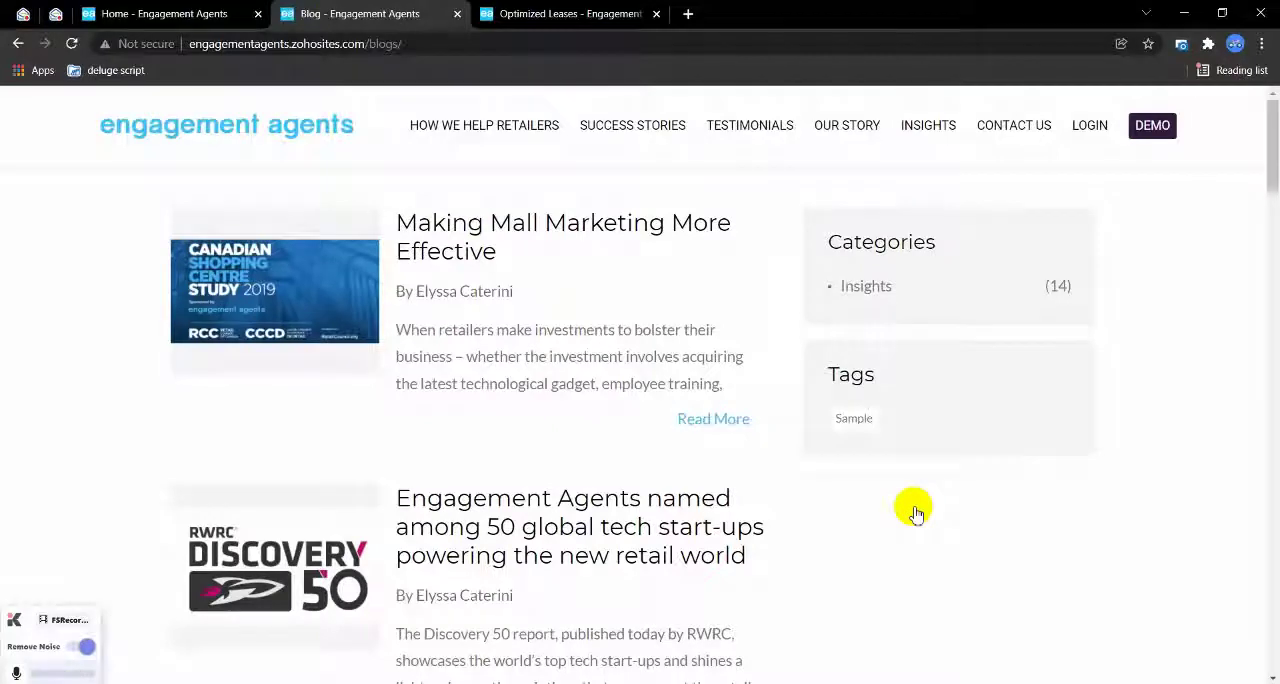
scroll(down, 3)
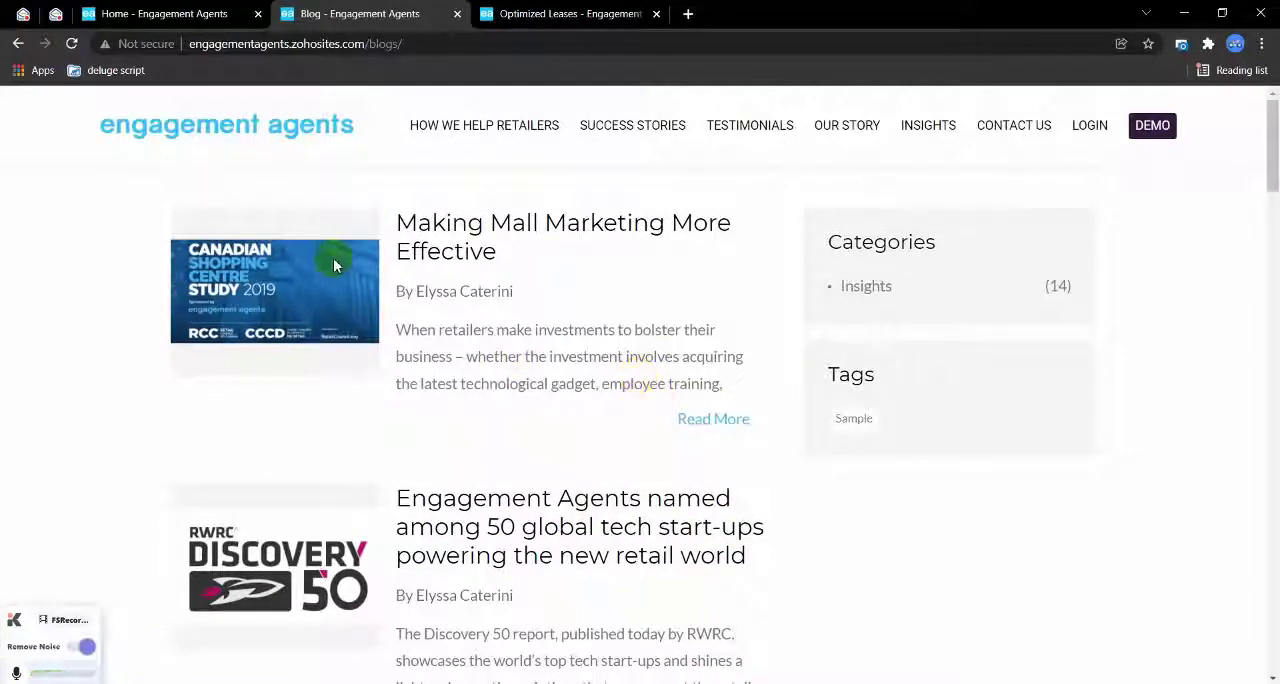
mouse_move(558, 336)
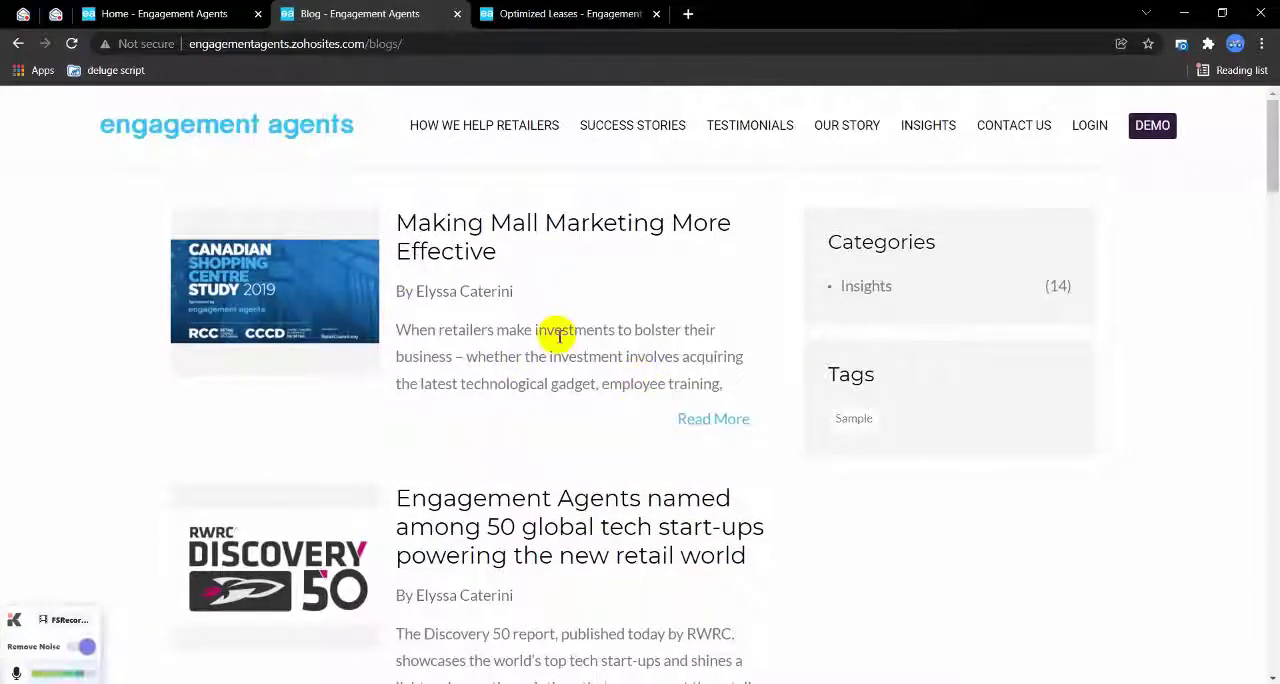
mouse_move(585, 275)
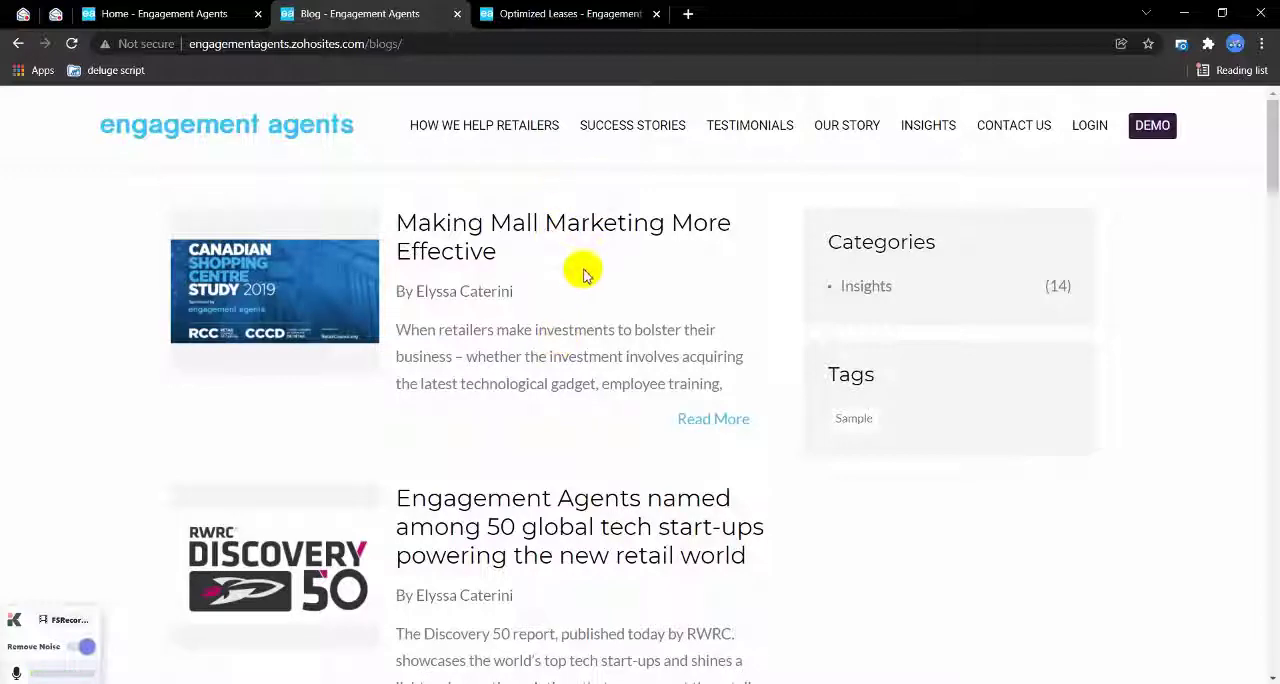
click(160, 13)
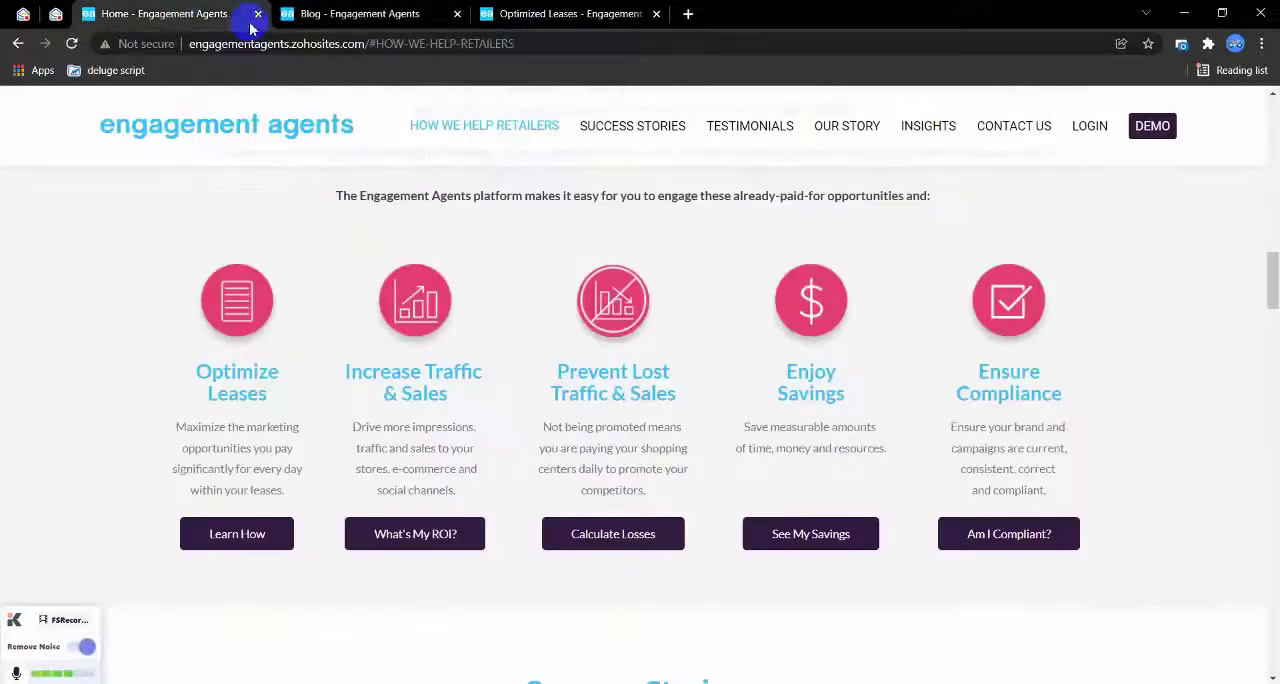
Step: Jump to Success Stories to view the $26M/year, 29%, 5% and $150K/year figures
click(632, 125)
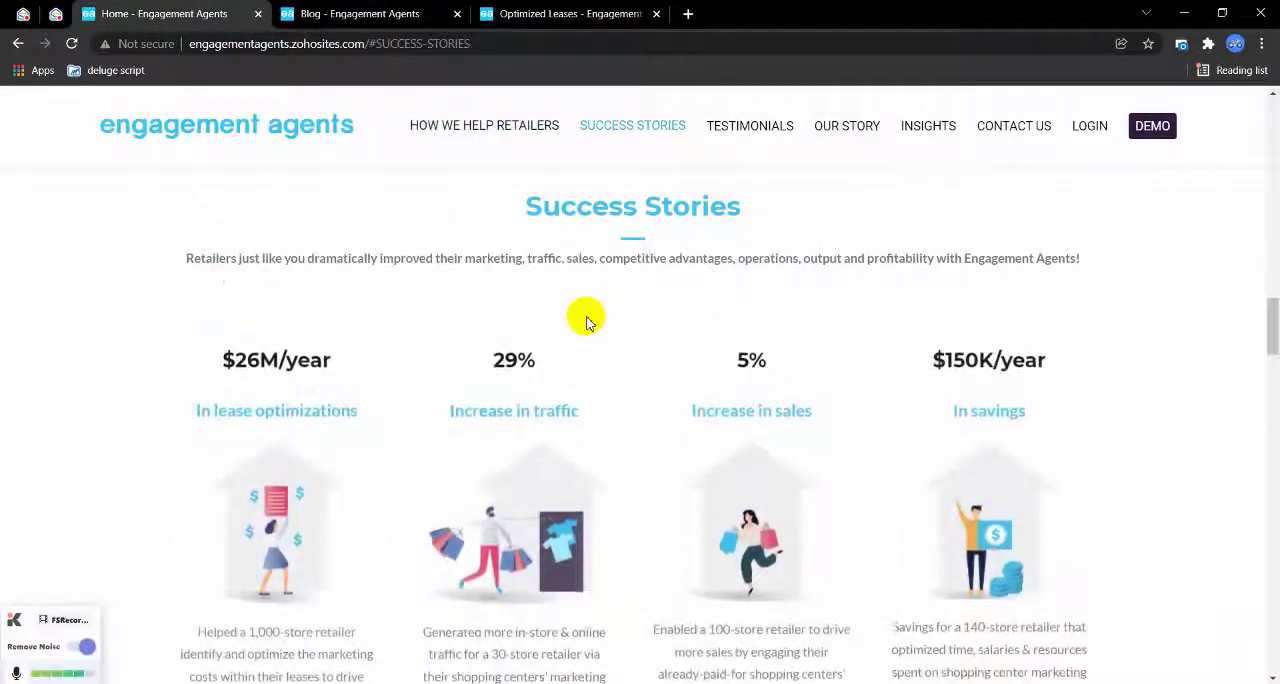
scroll(down, 3)
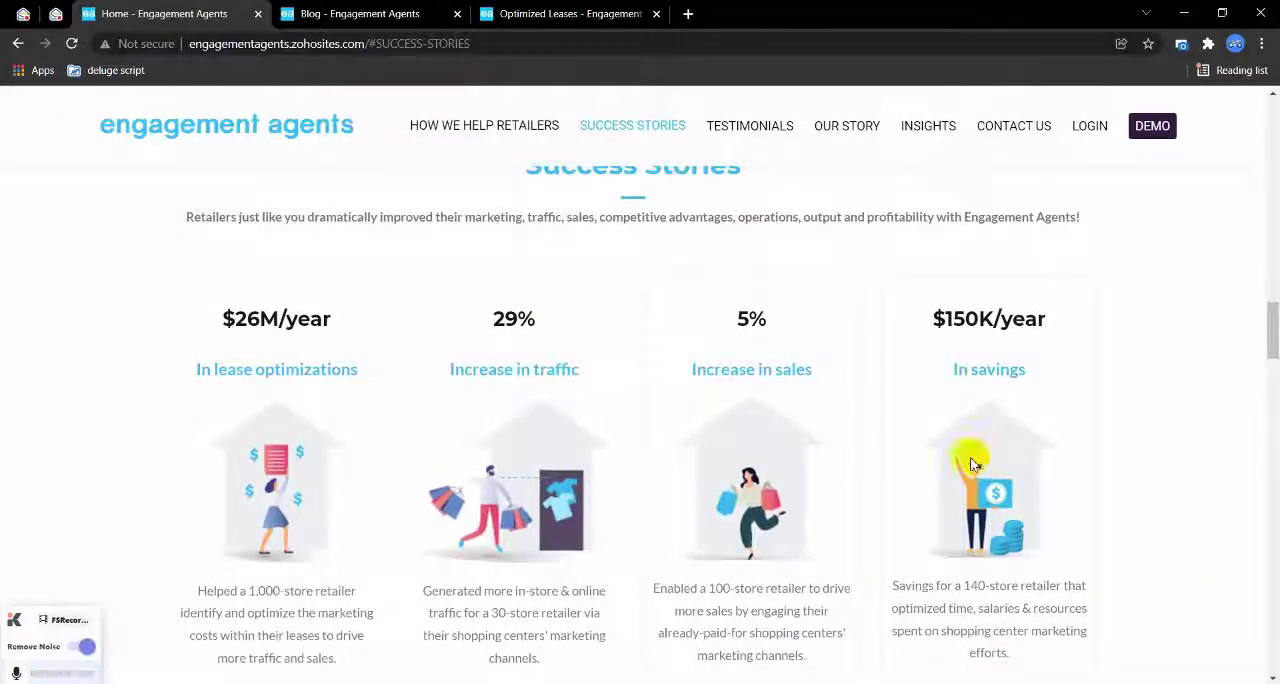
mouse_move(720, 455)
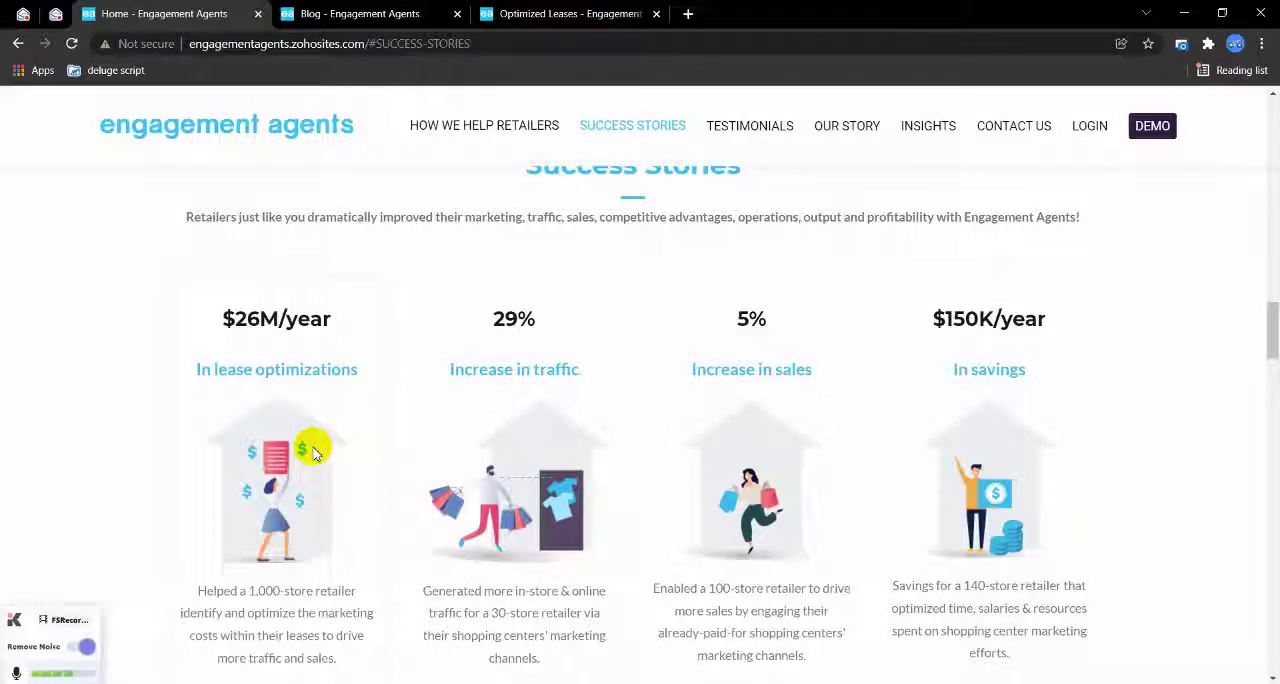
mouse_move(510, 450)
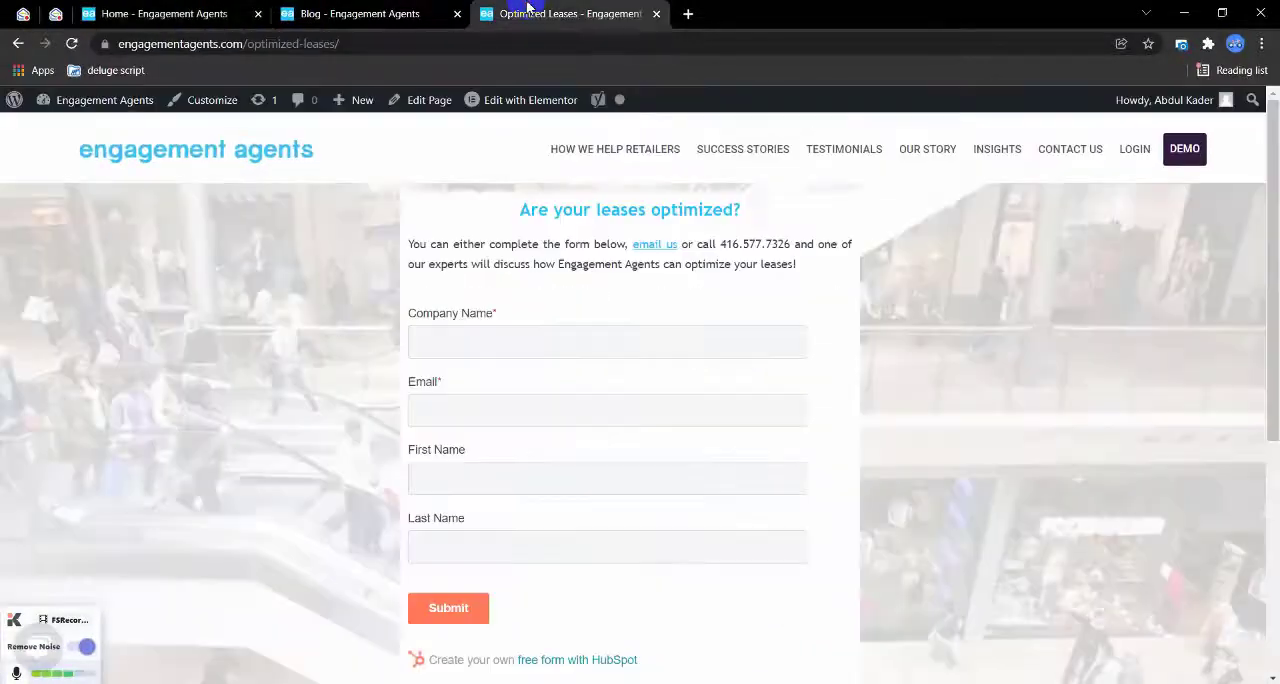
Step: Switch to the WordPress Optimized Leases form tab for comparison
click(370, 13)
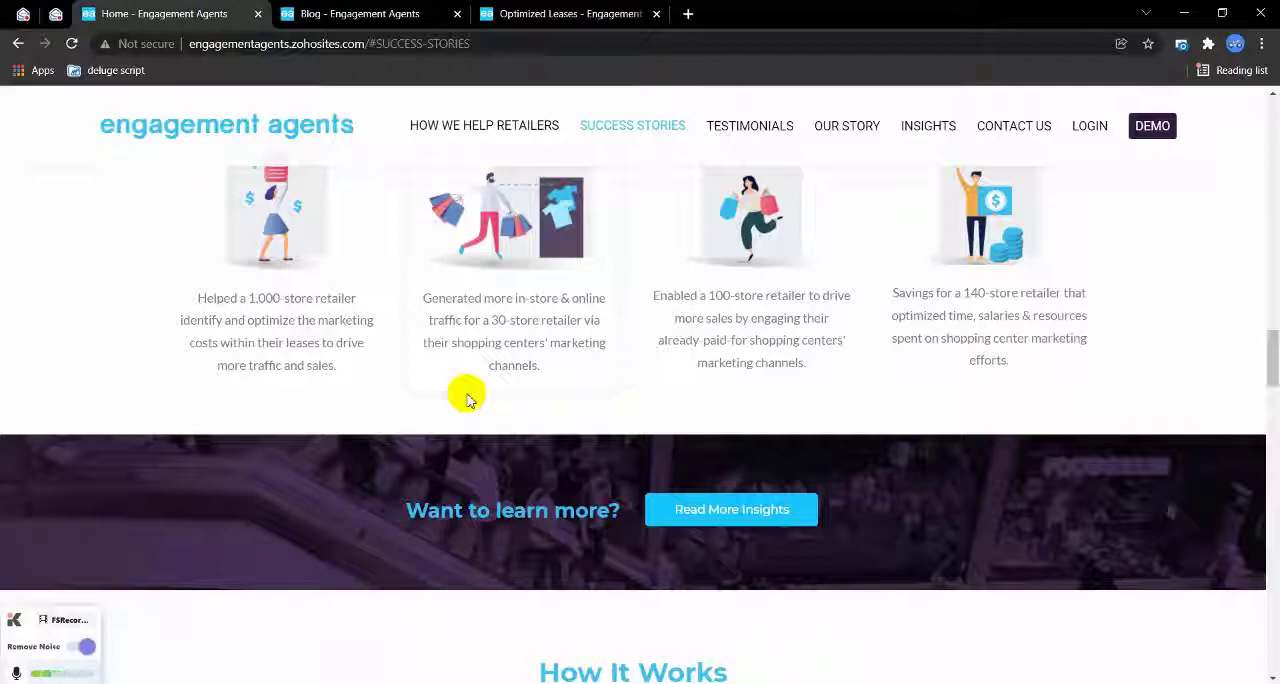
Step: Scroll the Zoho homepage past How It Works and Features & Benefits to Testimonials
scroll(down, 3)
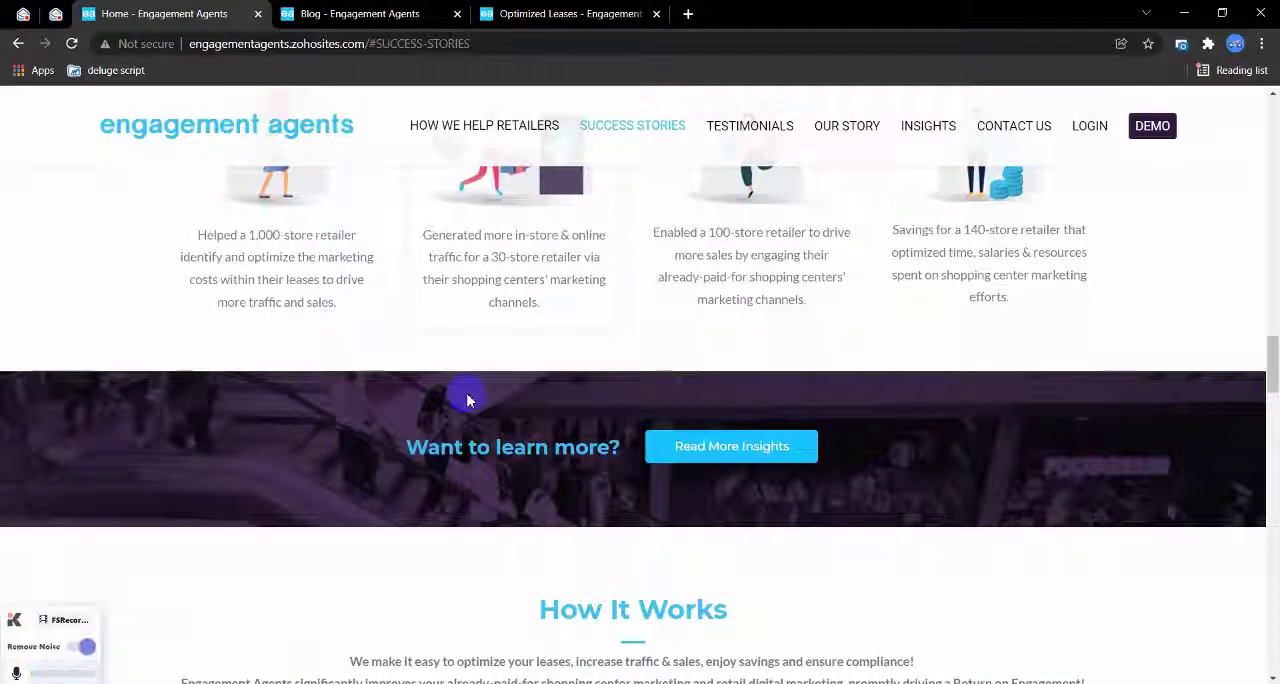
scroll(down, 3)
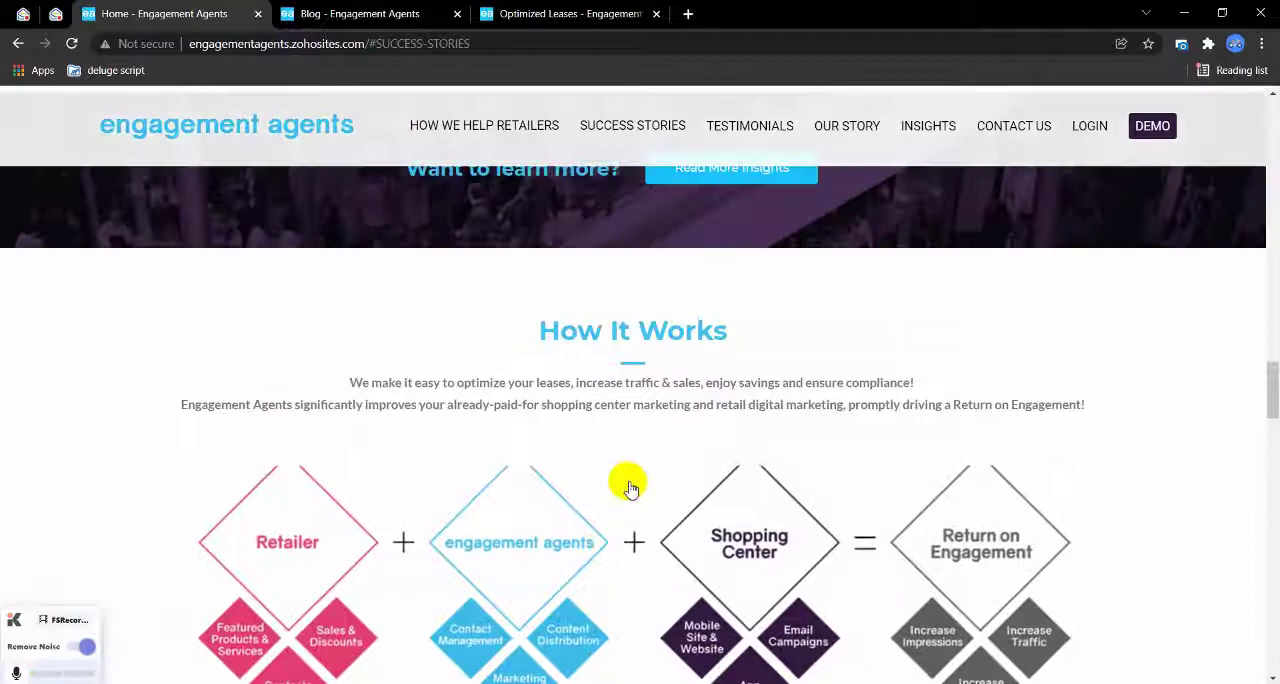
scroll(down, 3)
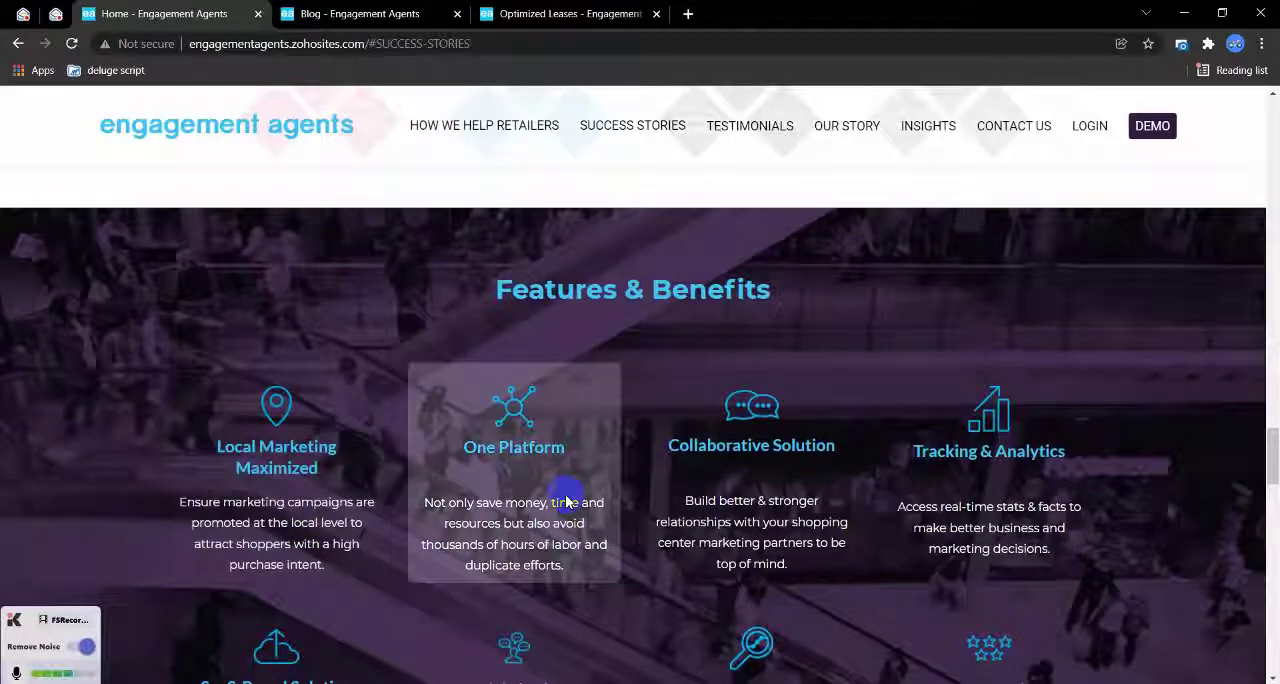
scroll(down, 3)
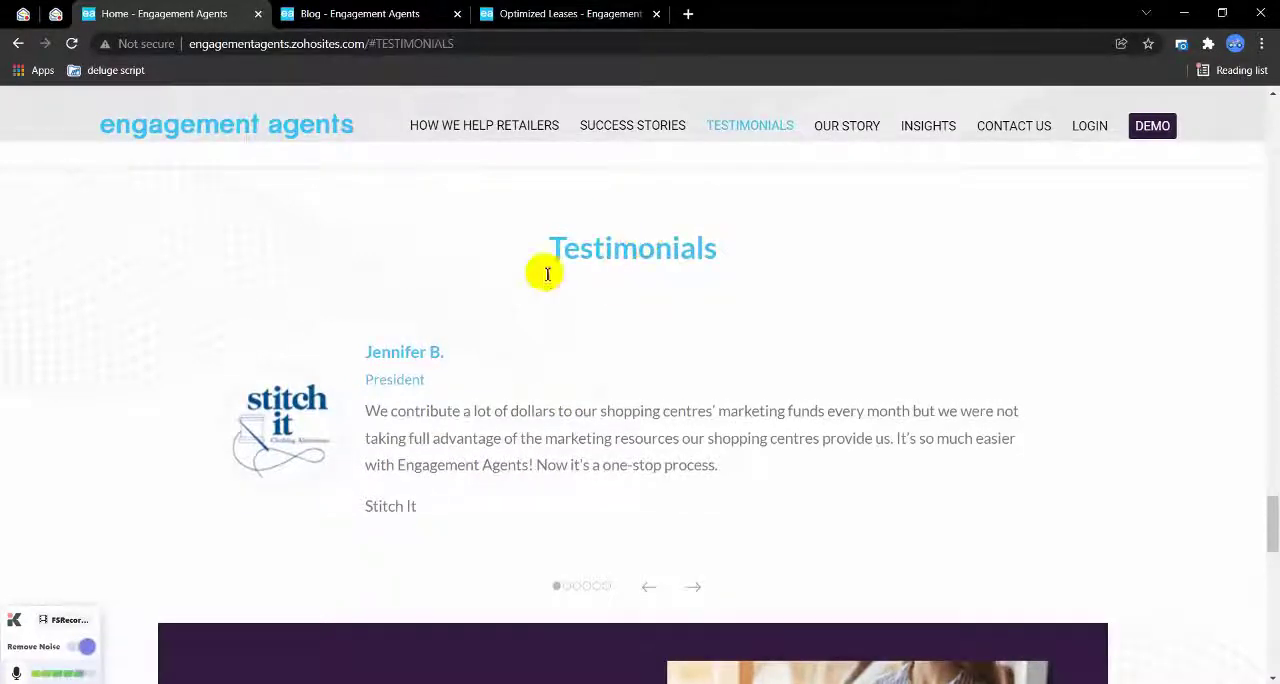
Step: Jump to Our Story, then Insights, and open the Innovator Profile article
scroll(down, 3)
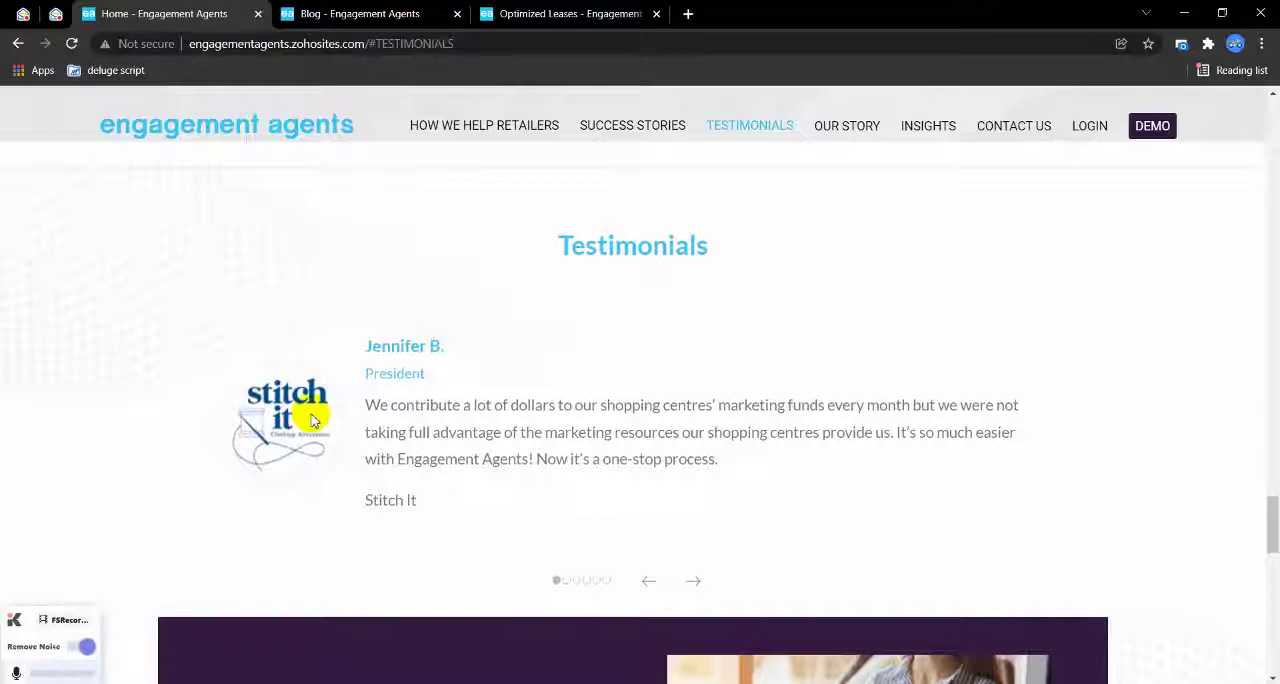
click(846, 125)
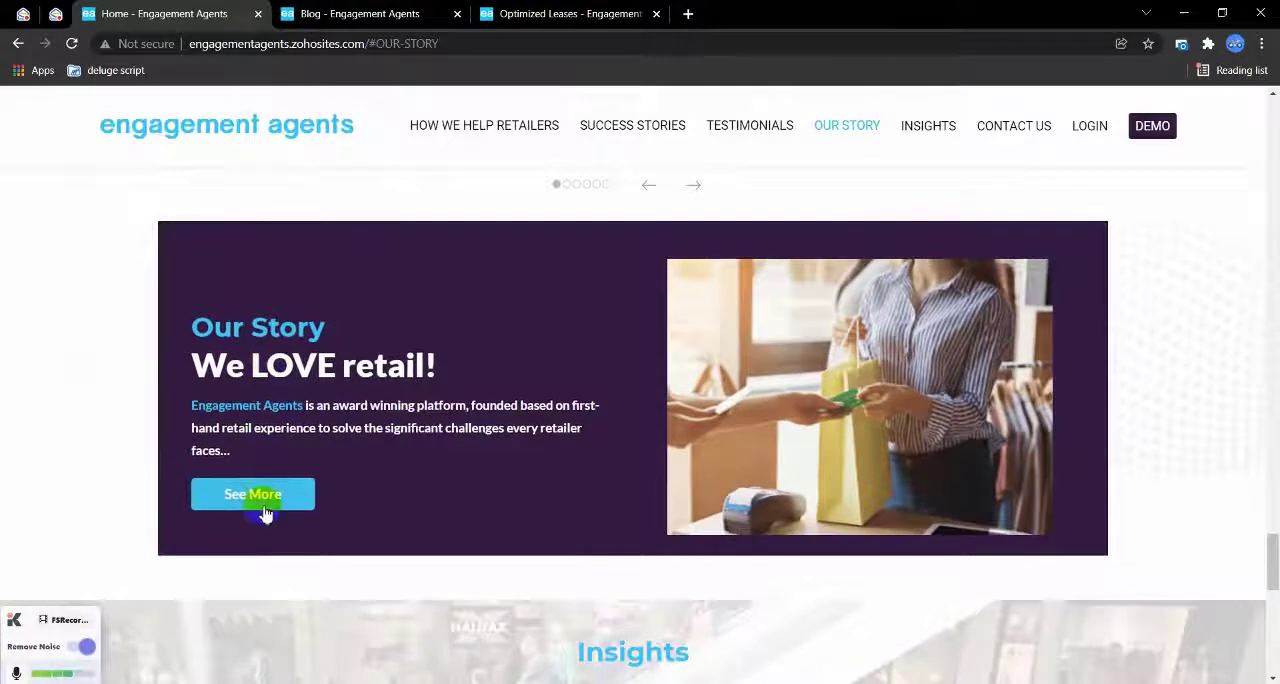
click(928, 125)
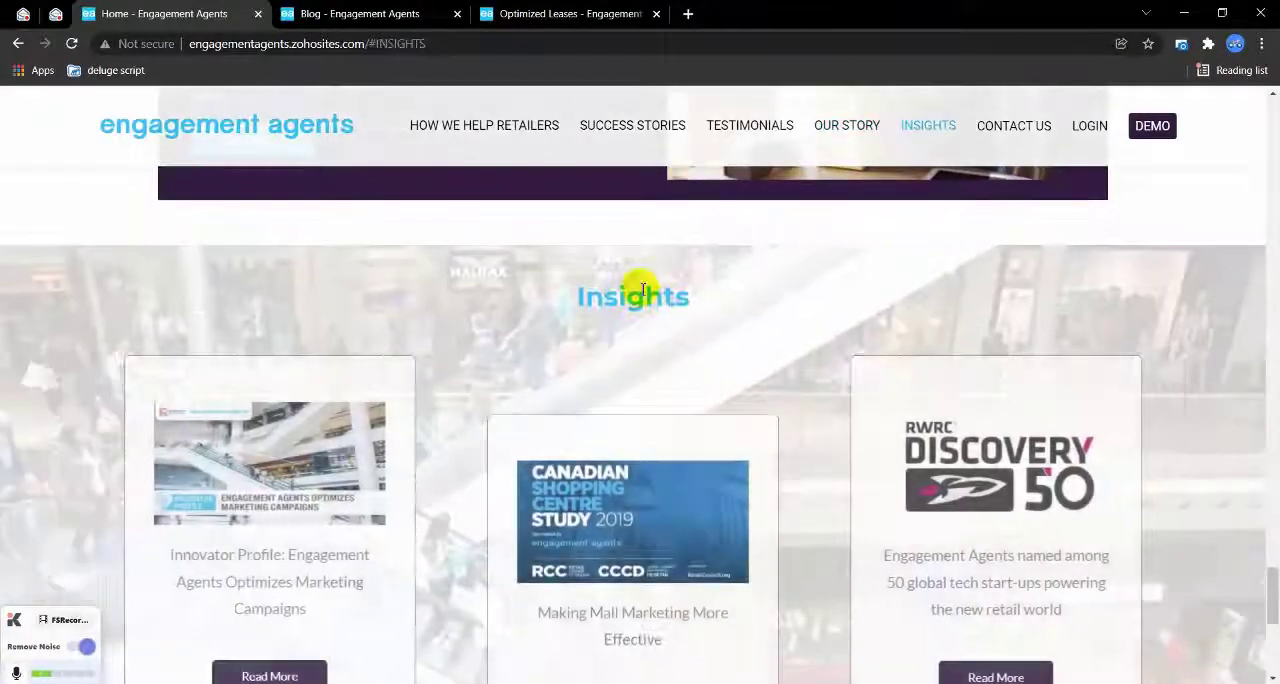
scroll(down, 3)
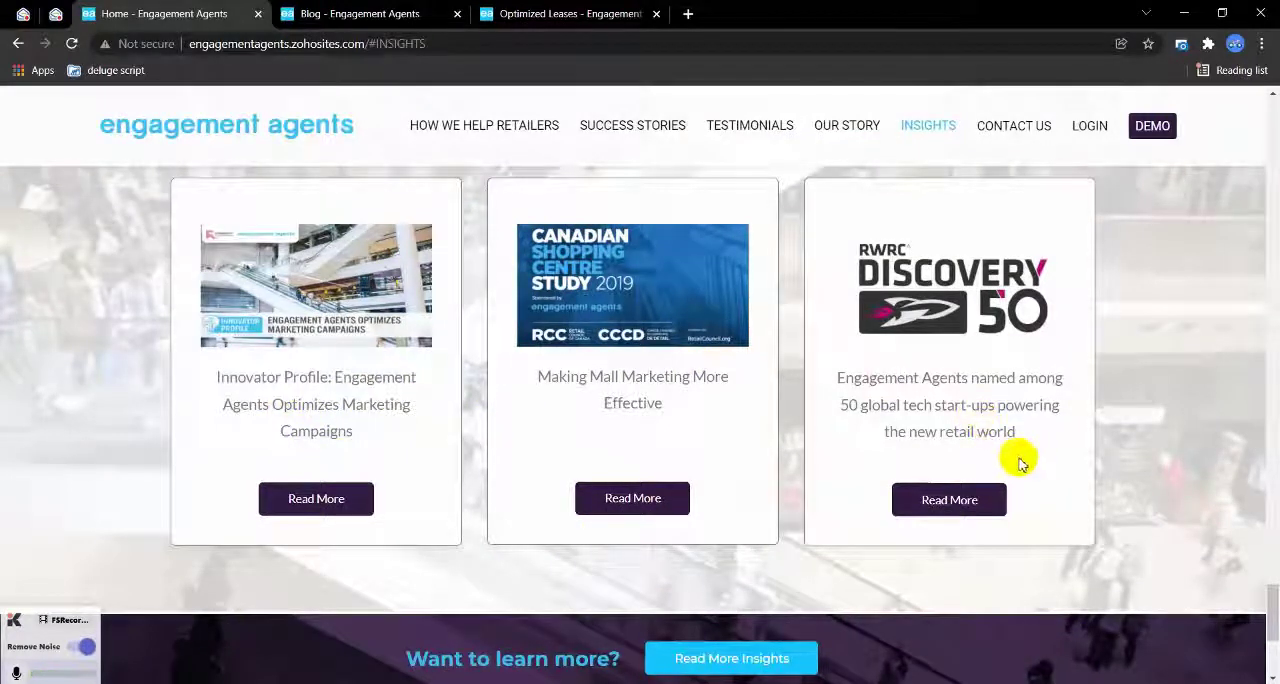
click(316, 498)
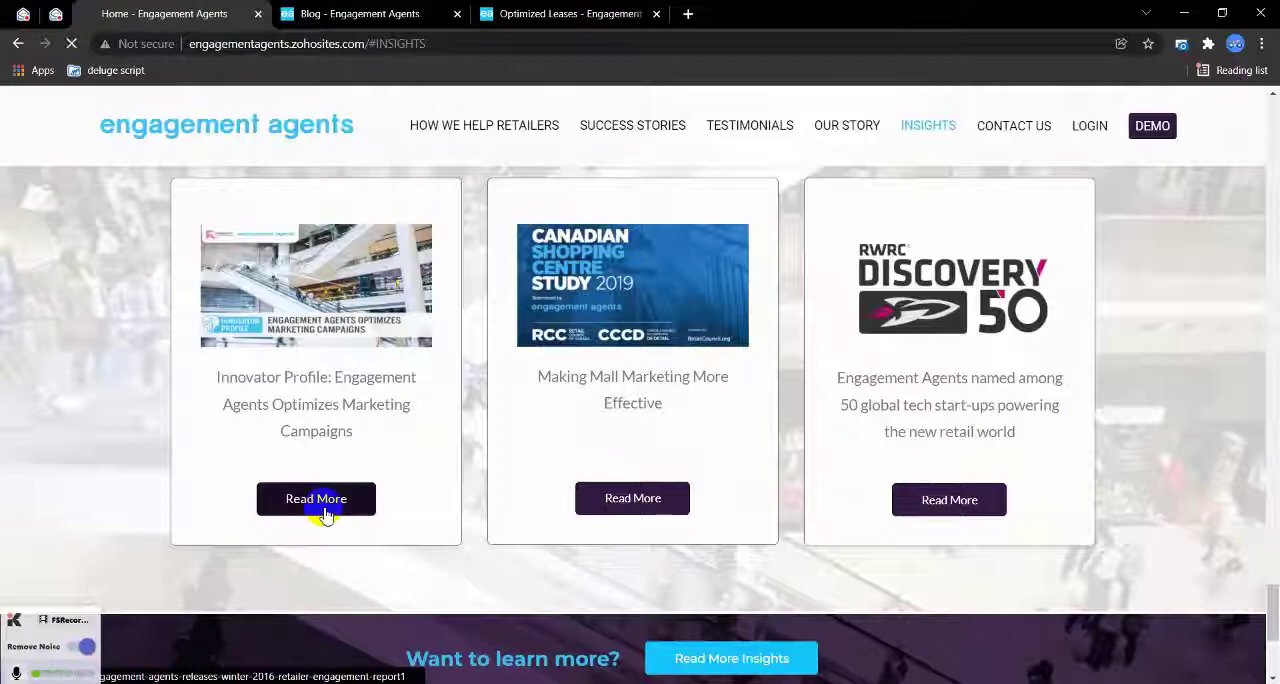
Step: Read the Innovator Profile post, go back, and scroll the homepage again
click(316, 498)
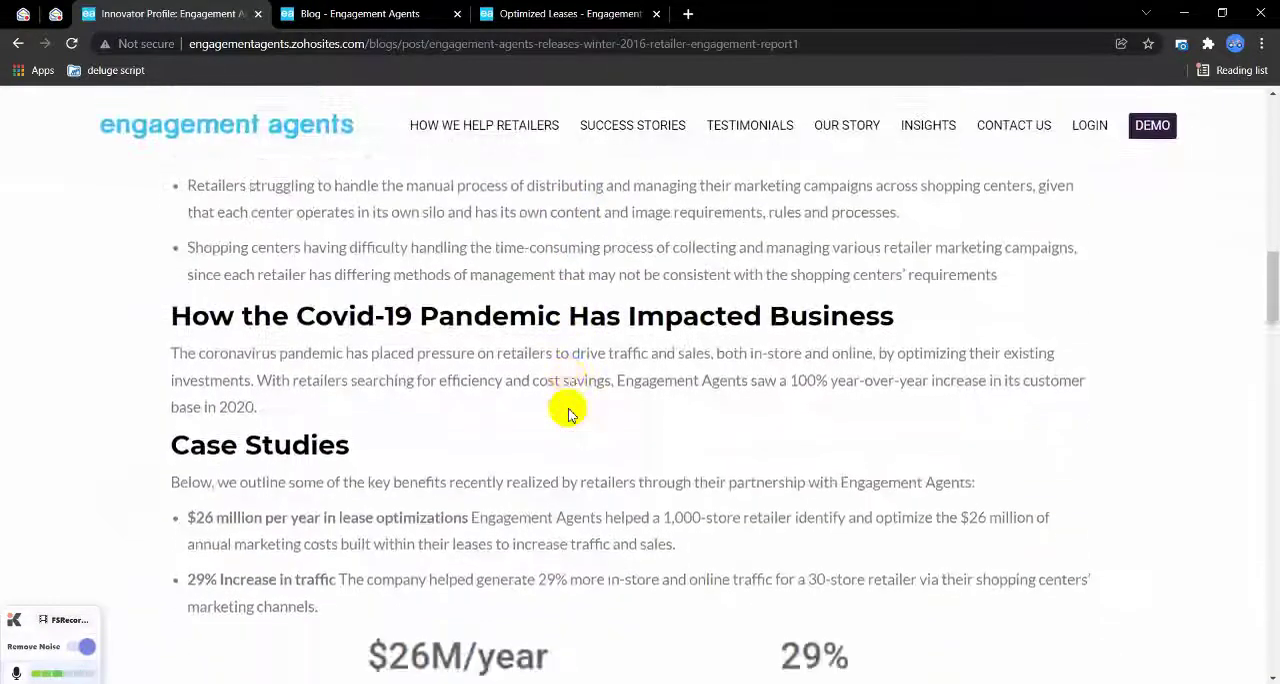
scroll(down, 3)
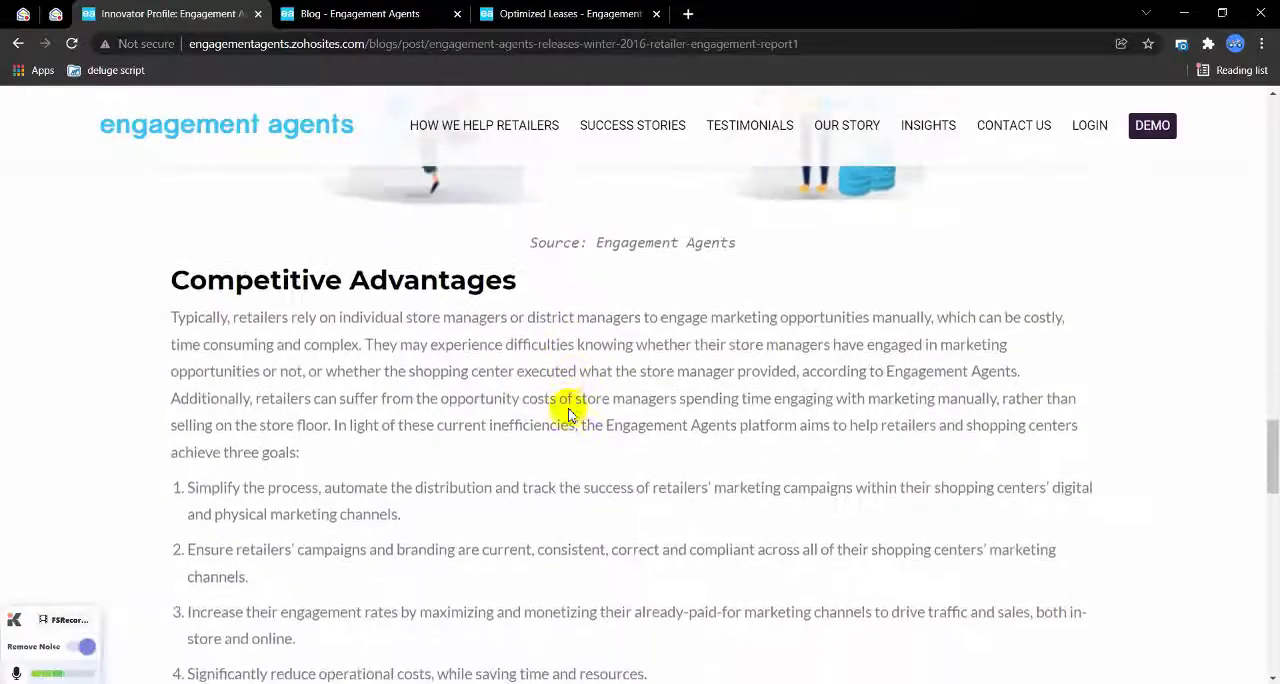
click(20, 43)
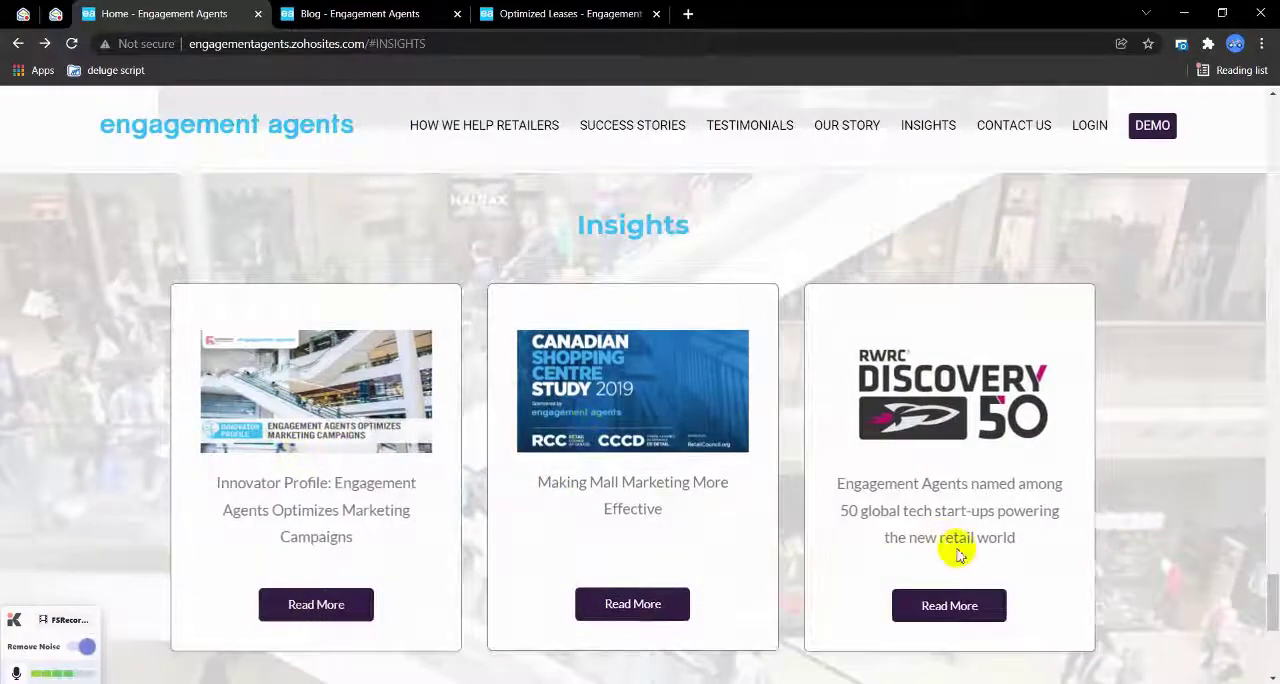
scroll(down, 3)
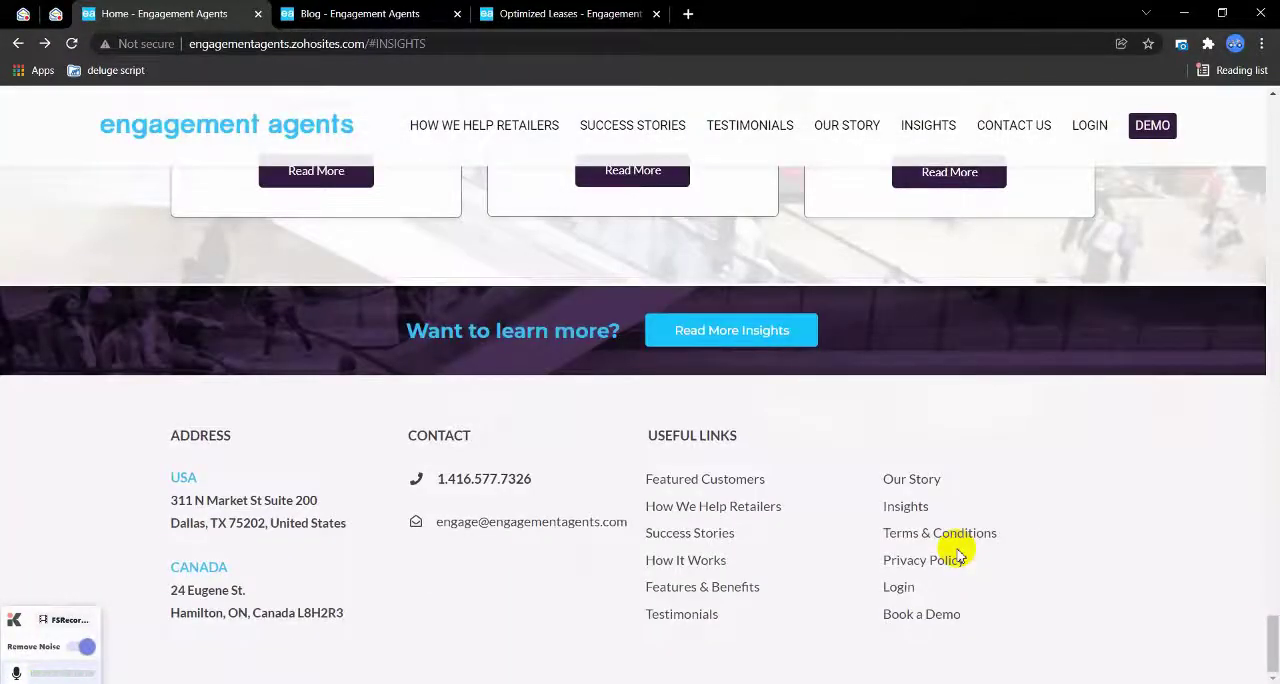
scroll(down, 3)
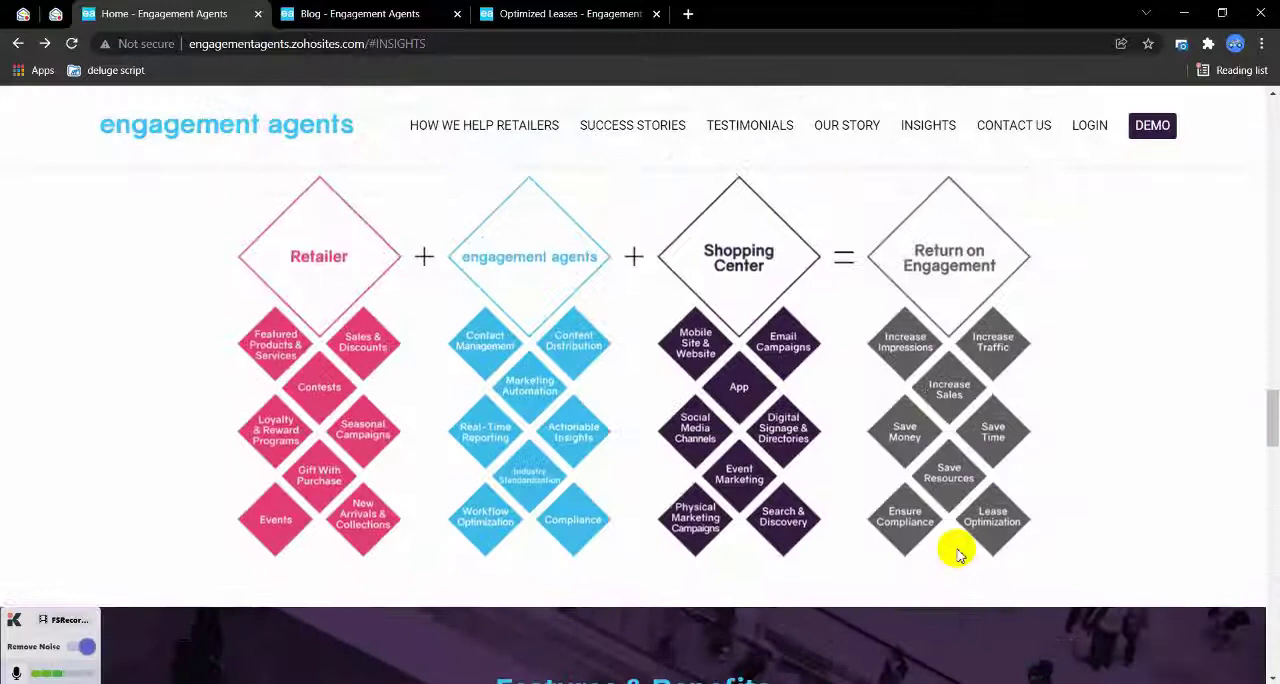